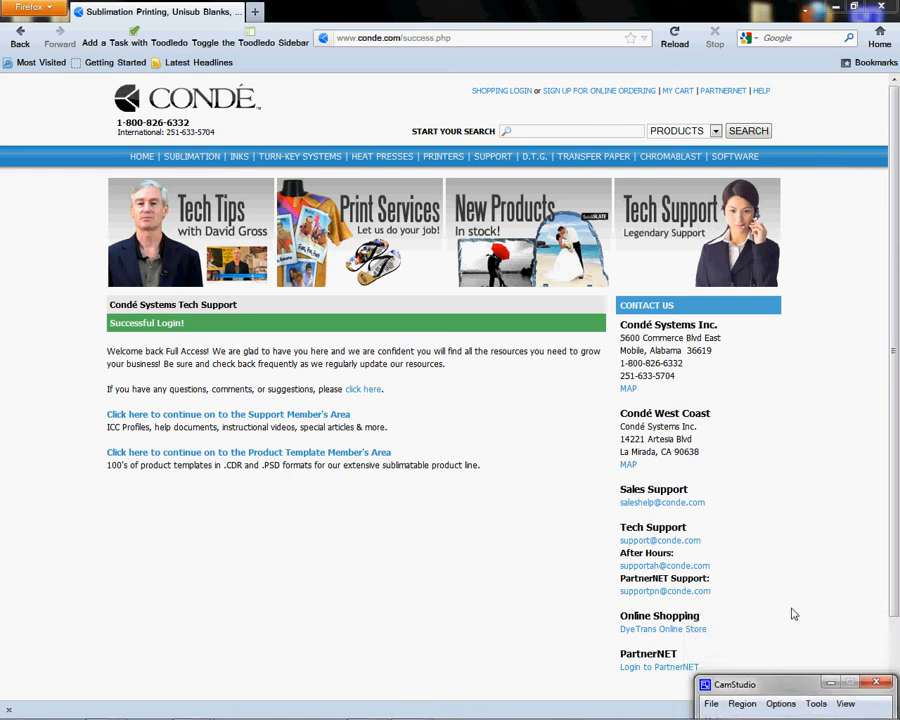
mouse_move(798, 548)
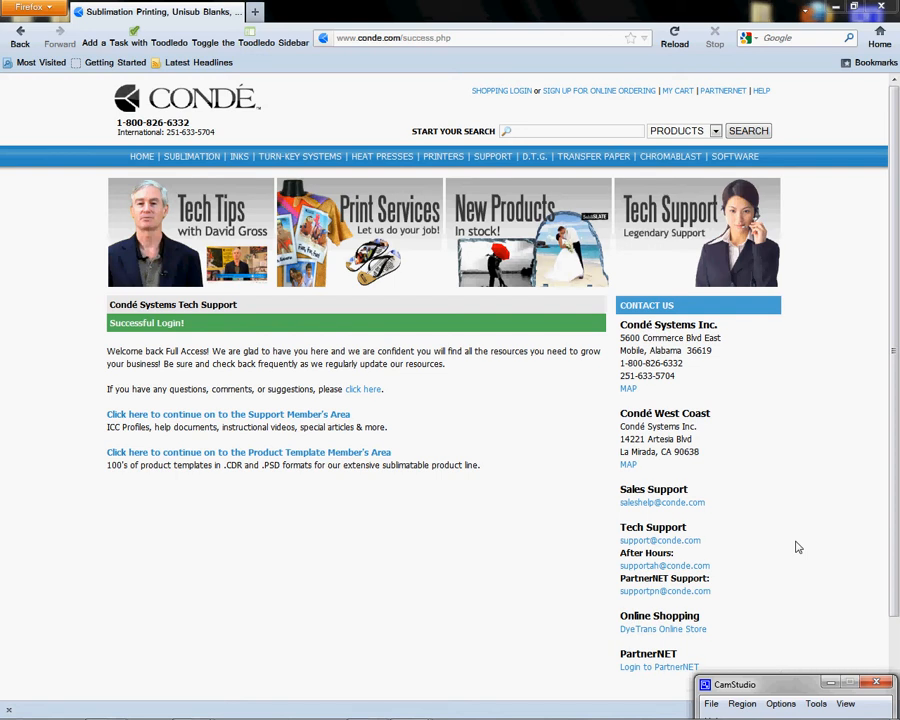
mouse_move(432, 584)
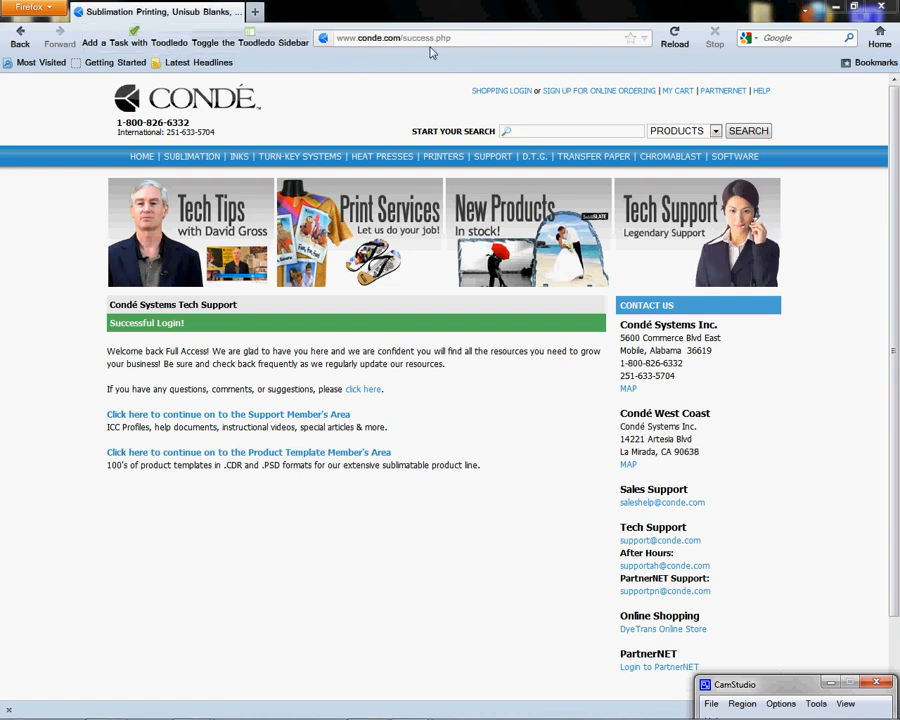
mouse_move(662, 628)
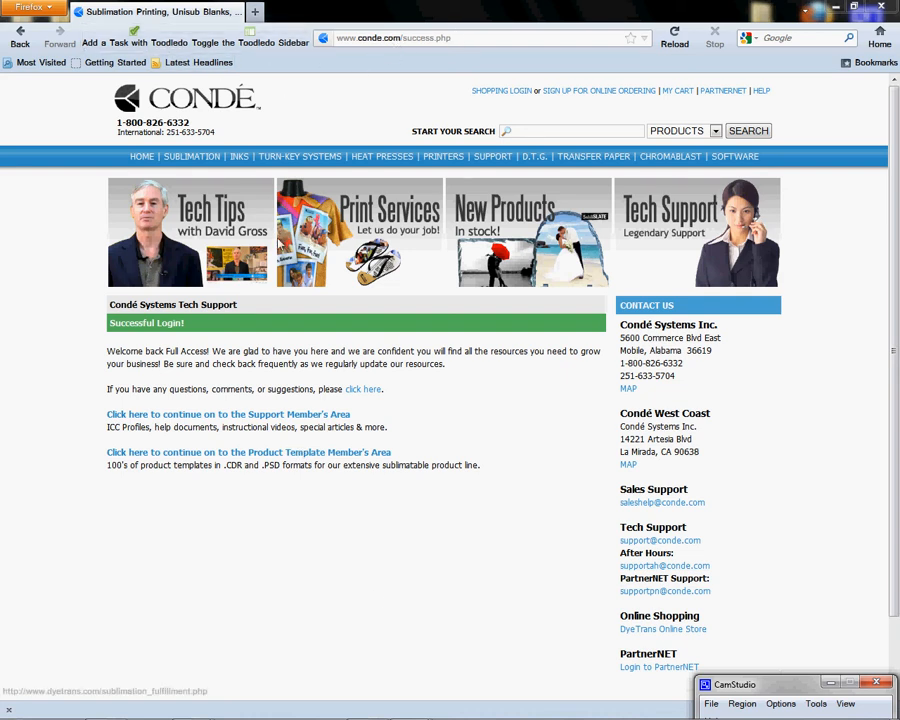
mouse_move(142, 156)
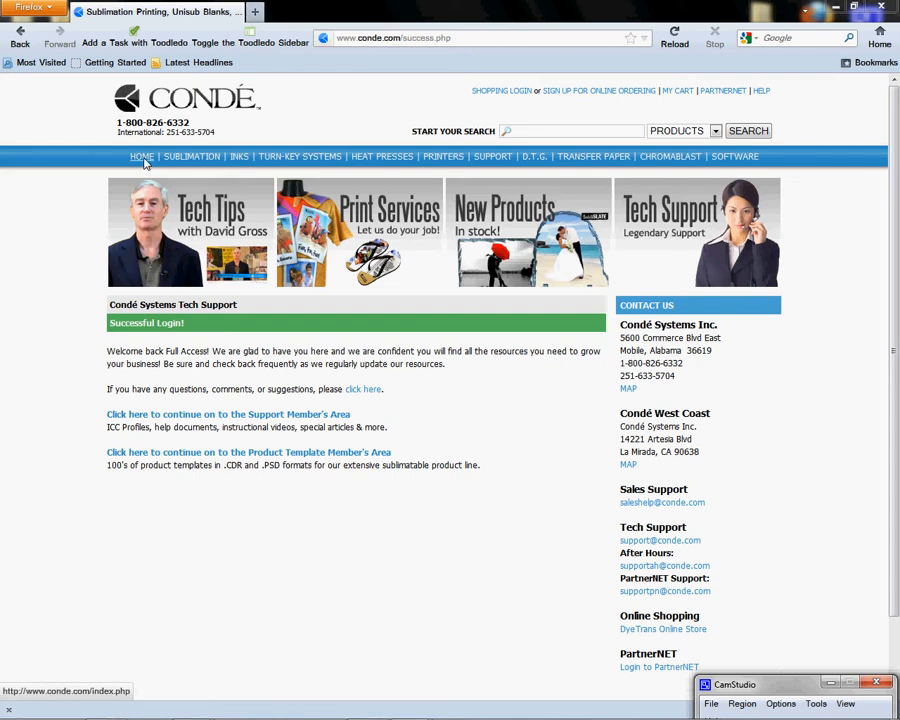
mouse_move(504, 156)
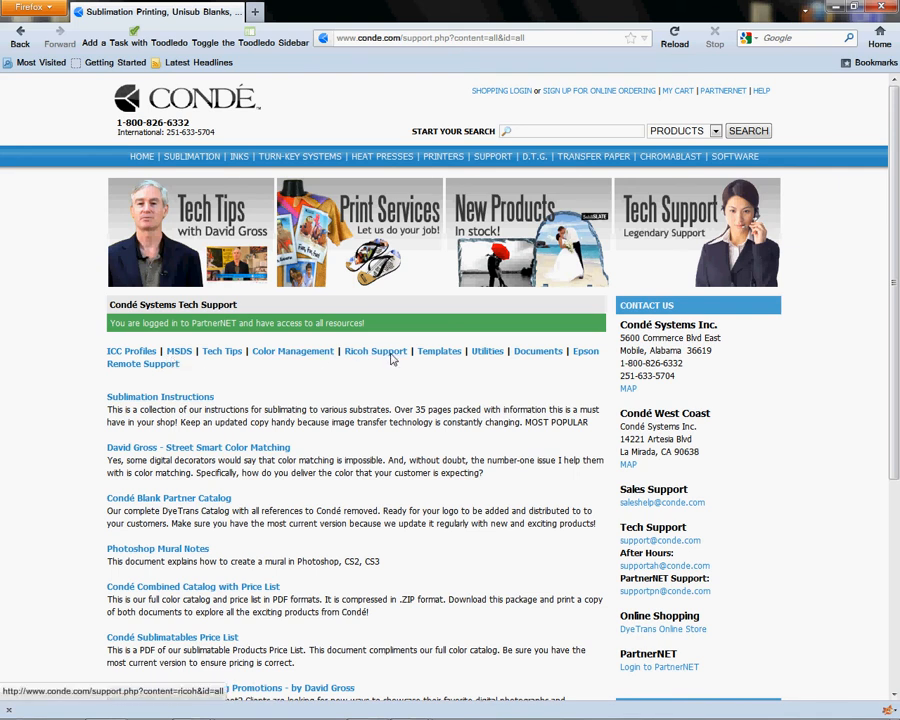
Go to the Ricoh Support page listing the GX printer driver downloads.
left_click(376, 352)
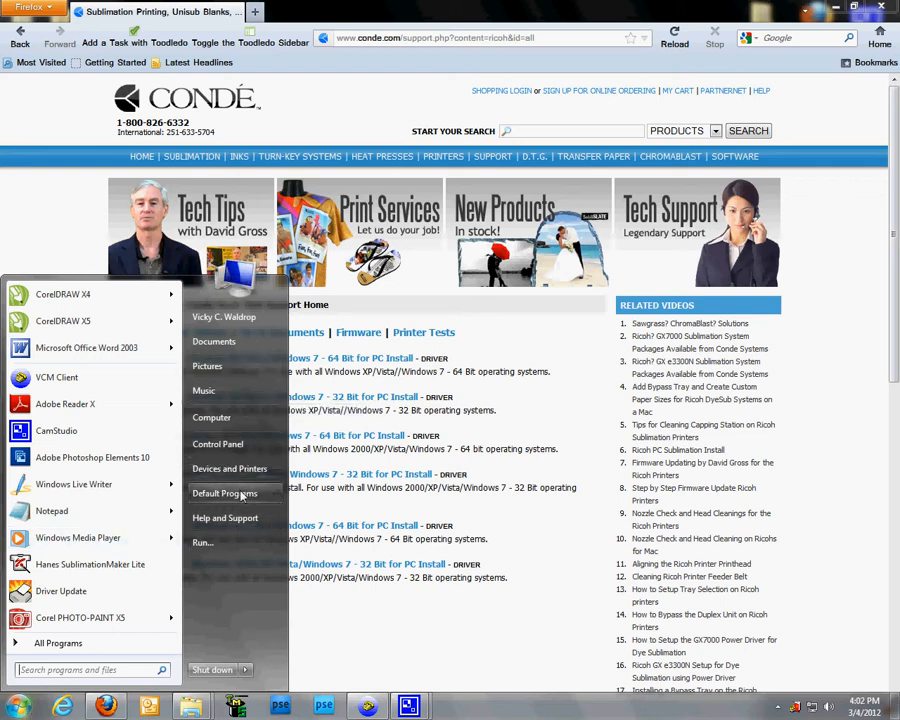
mouse_move(224, 492)
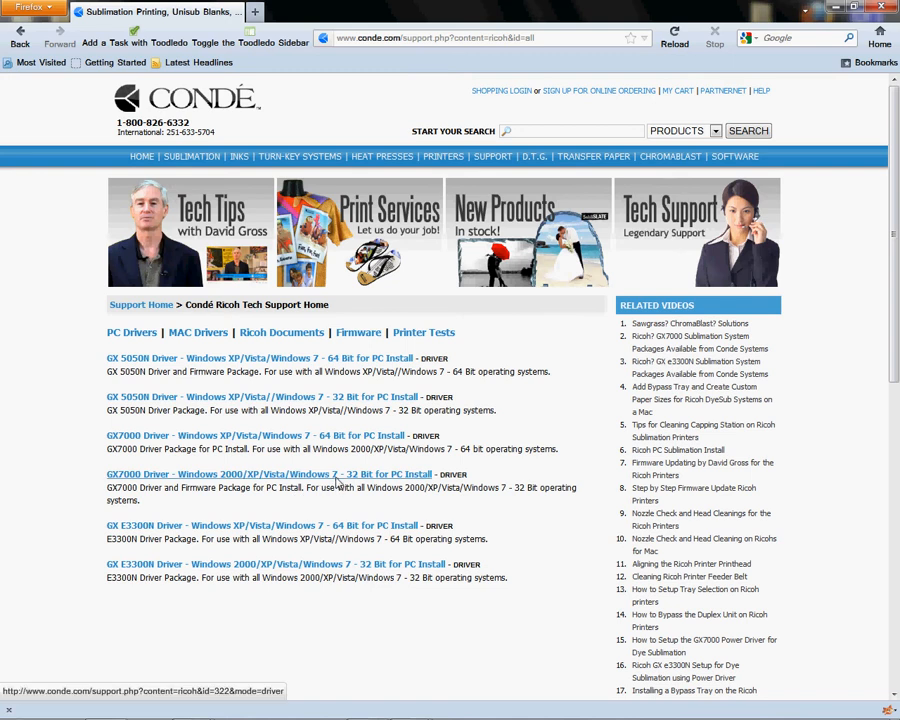
mouse_move(188, 482)
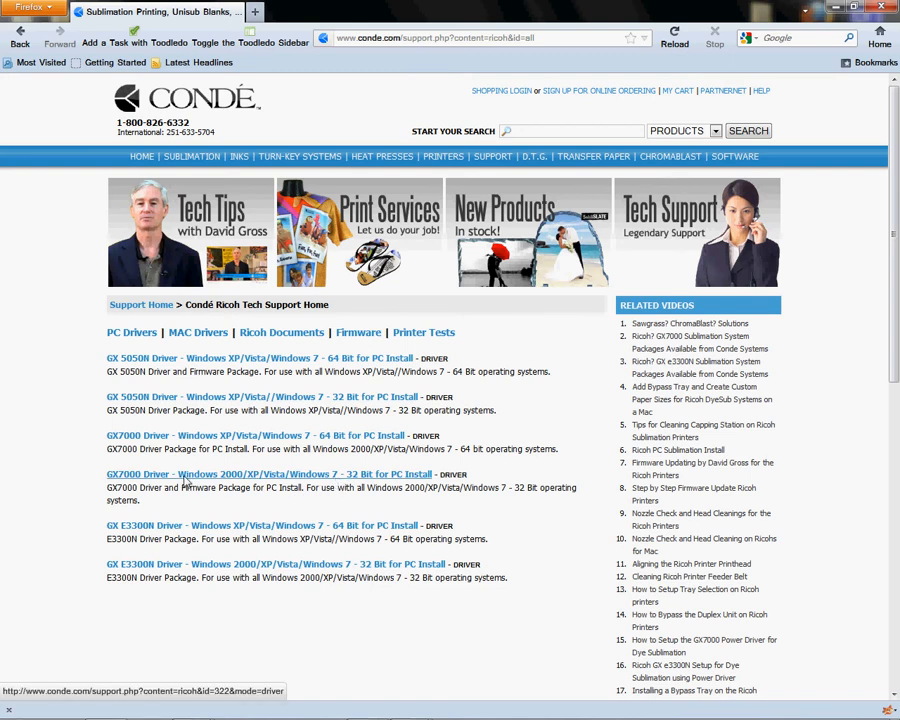
mouse_move(332, 478)
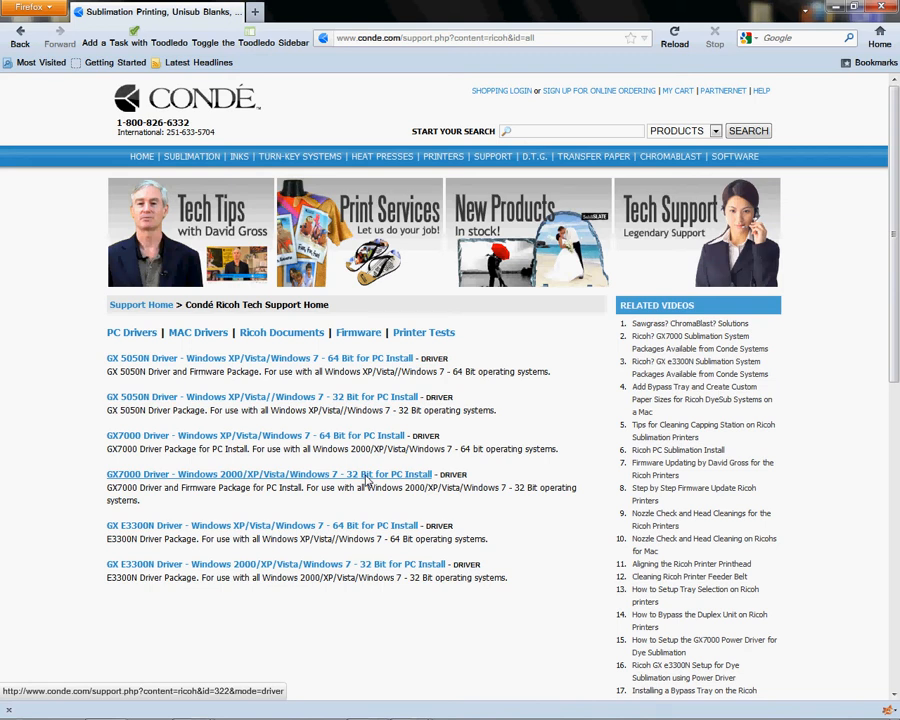
Download the GX7000 32-bit Windows 2000/XP/Vista/7 driver and save it to the computer.
left_click(268, 474)
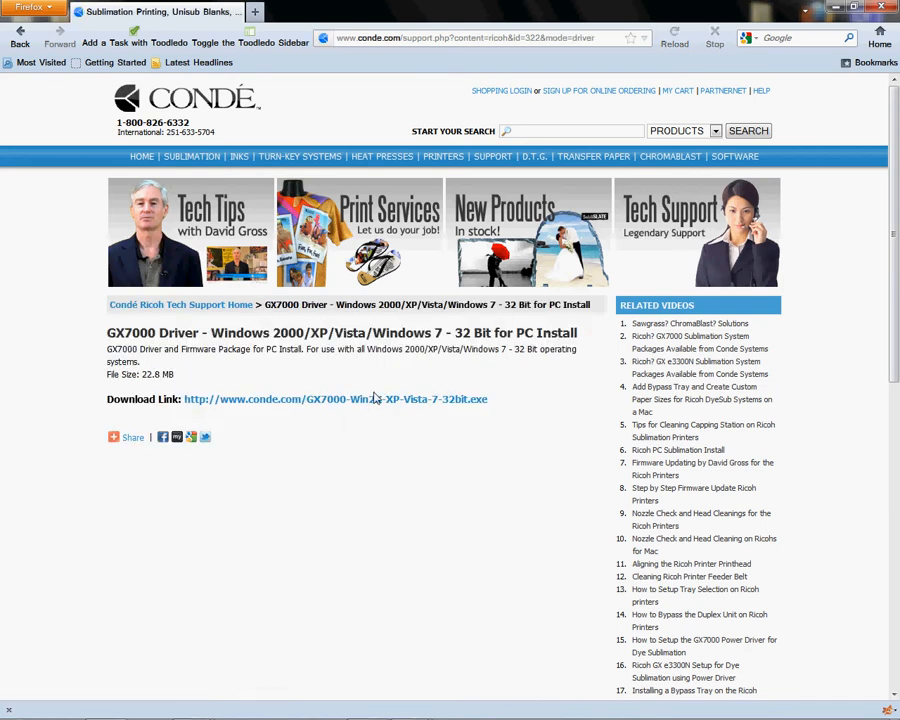
left_click(336, 400)
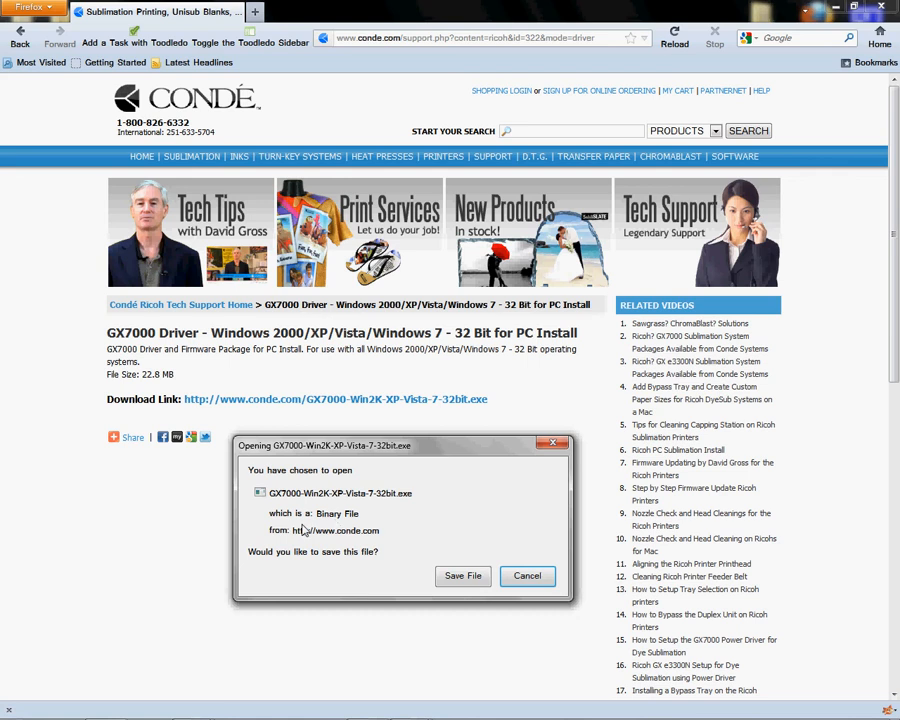
mouse_move(456, 568)
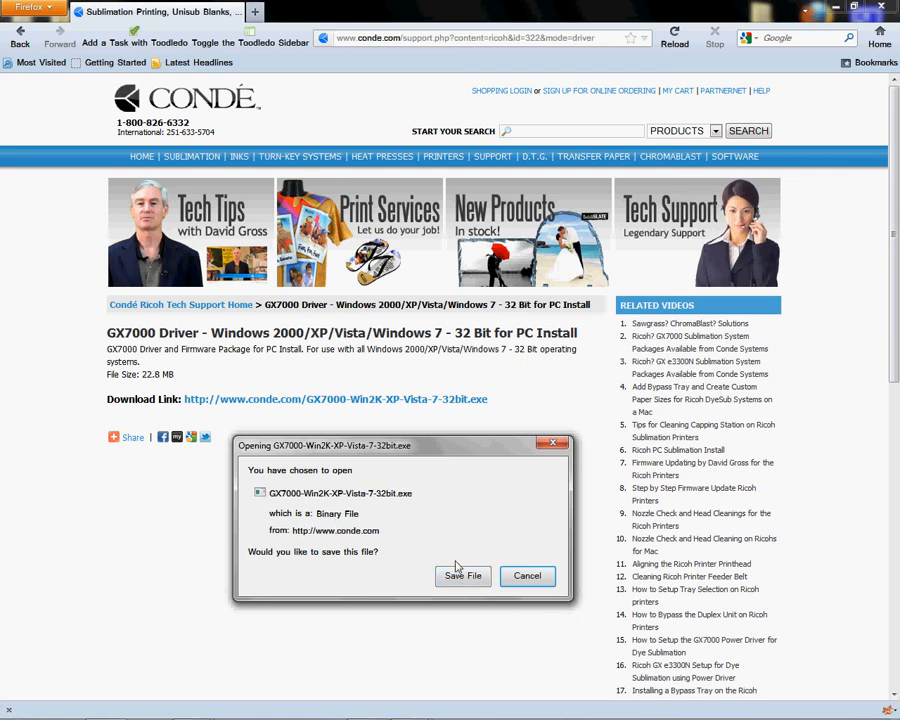
left_click(462, 576)
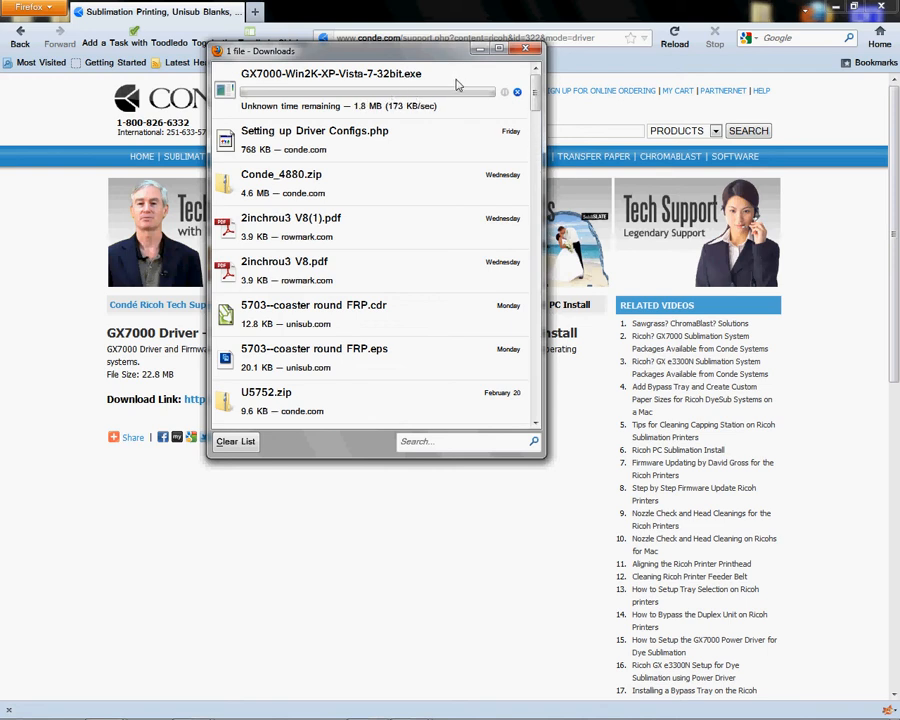
mouse_move(460, 90)
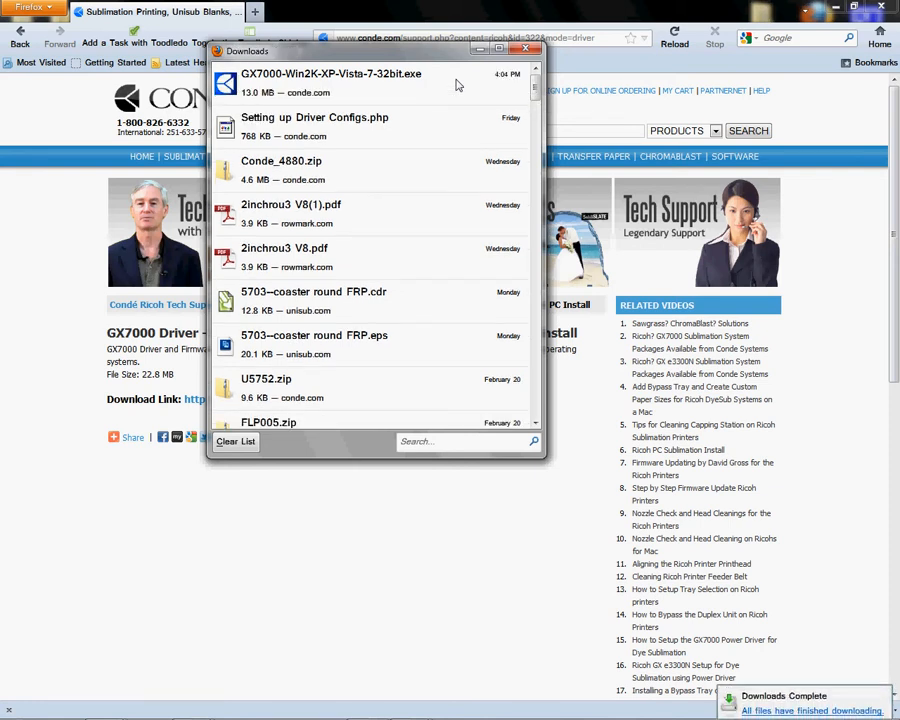
mouse_move(466, 84)
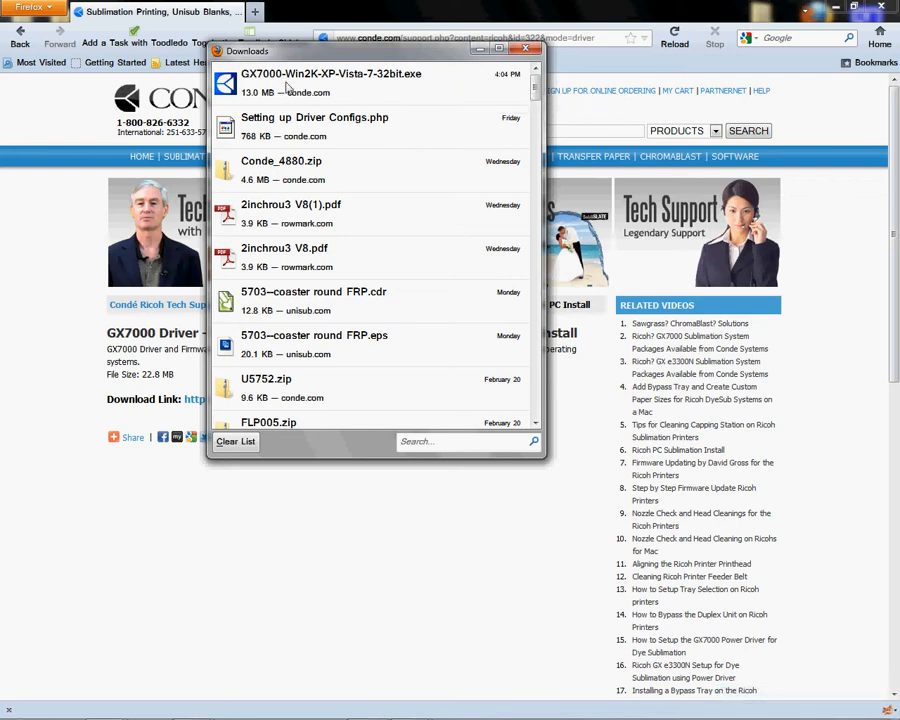
mouse_move(312, 100)
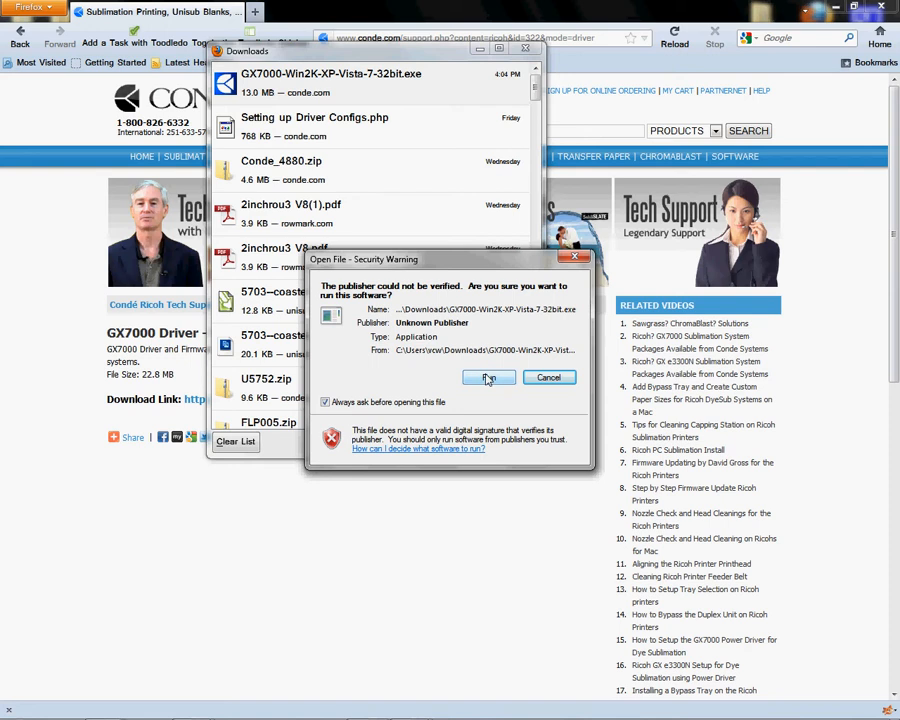
Run the unsigned driver installer with 'Connected with USB cable' selected and start copying files.
left_click(488, 376)
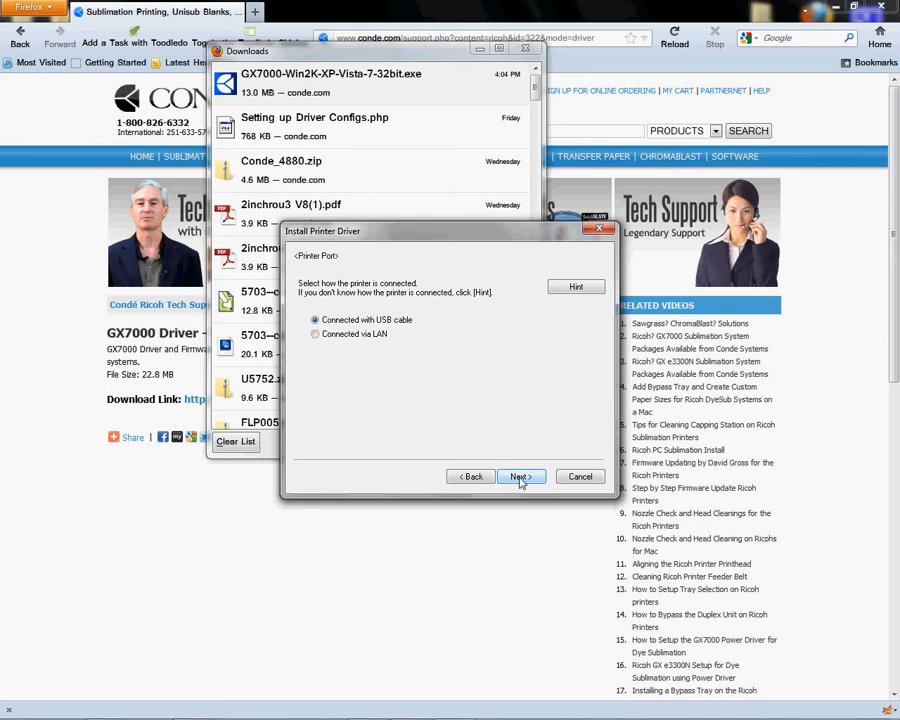
left_click(520, 476)
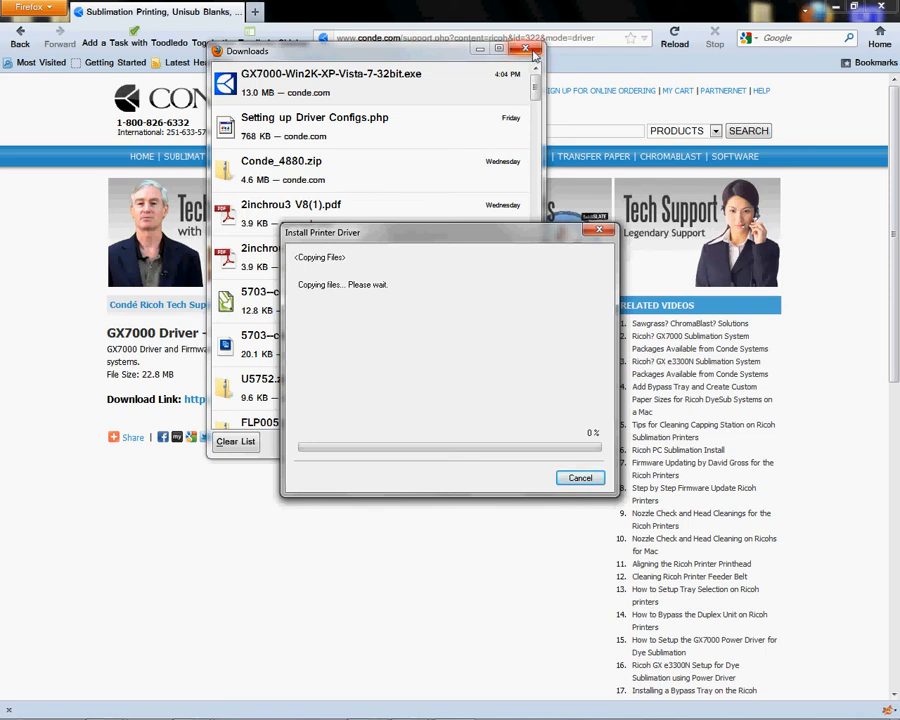
left_click(528, 48)
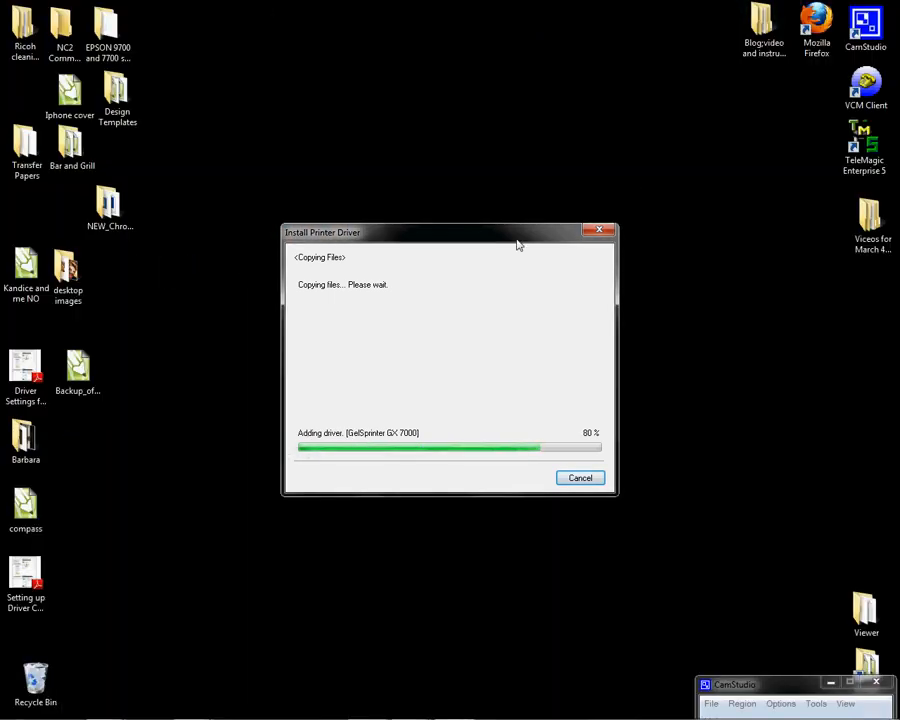
mouse_move(530, 238)
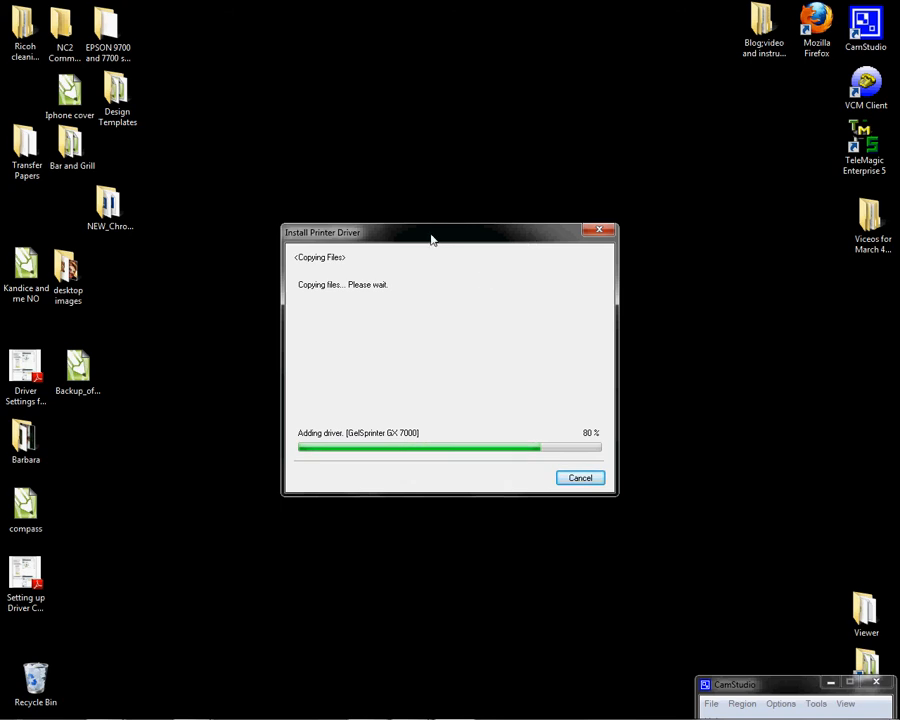
mouse_move(528, 248)
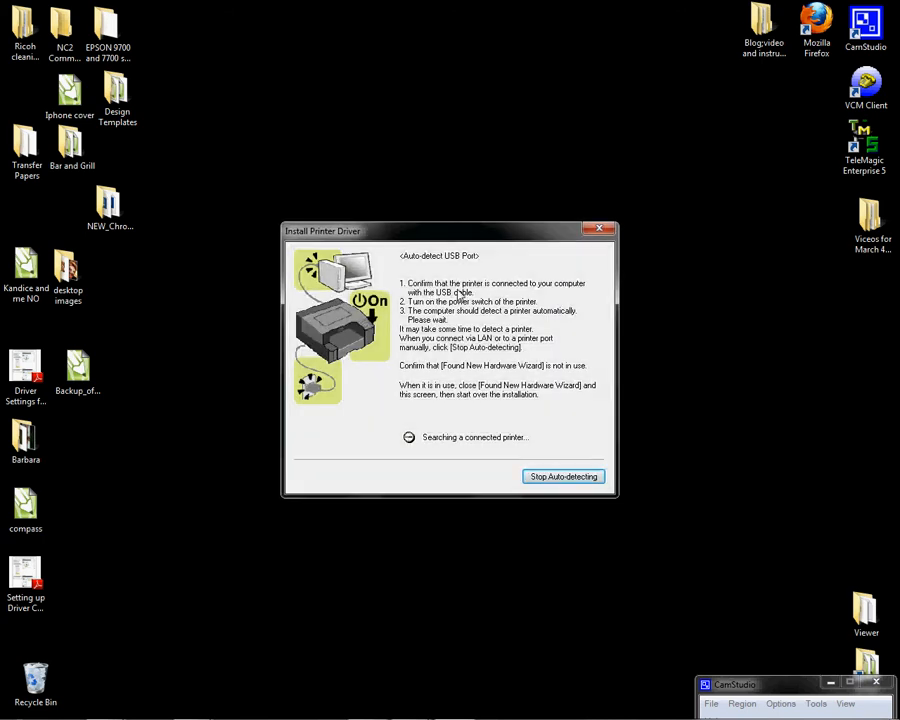
mouse_move(504, 292)
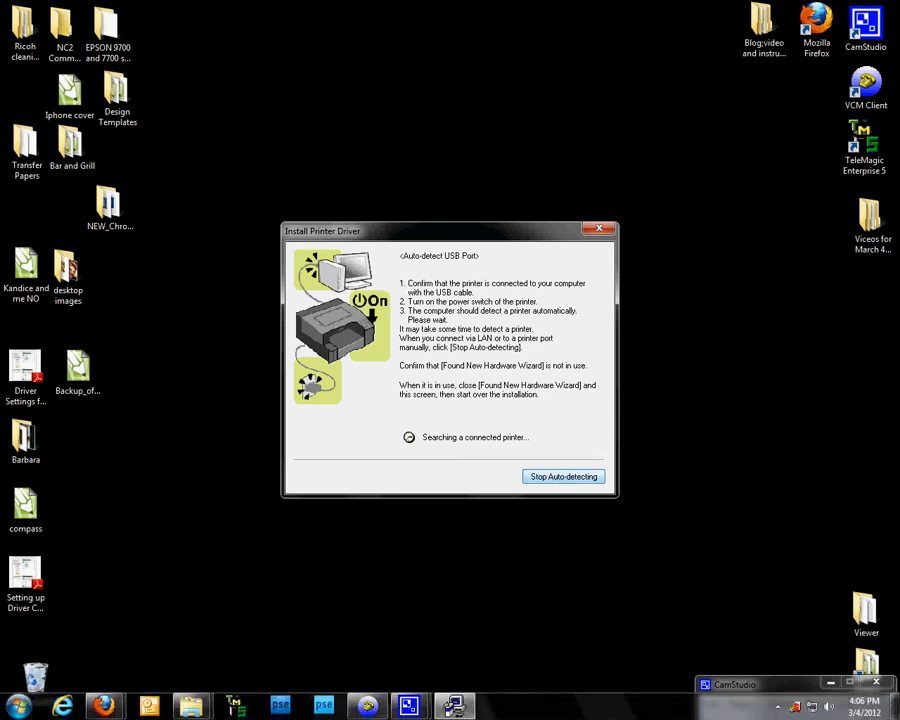
mouse_move(778, 708)
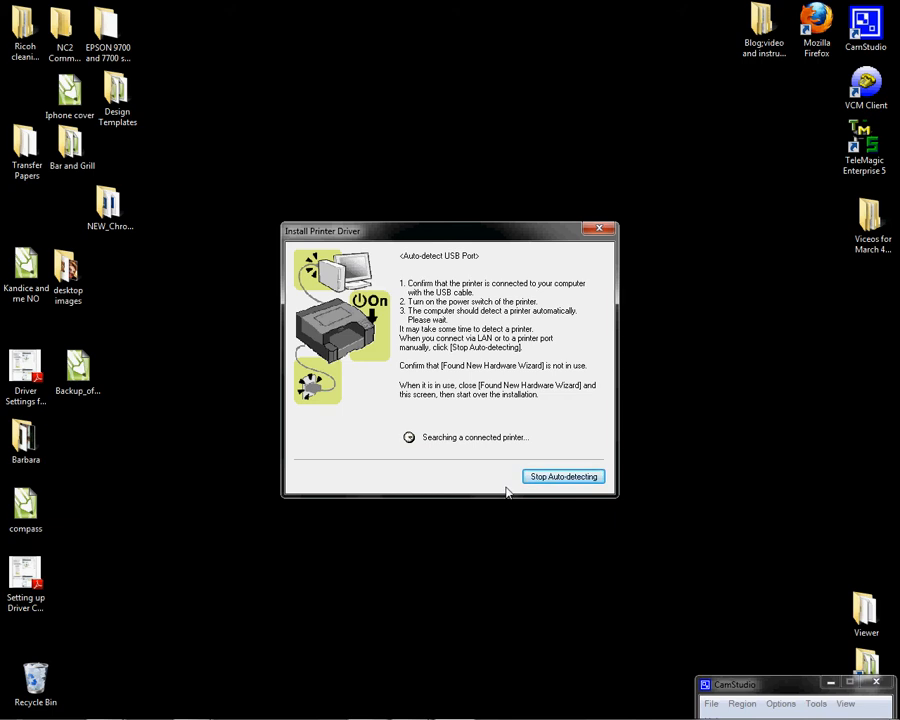
mouse_move(572, 500)
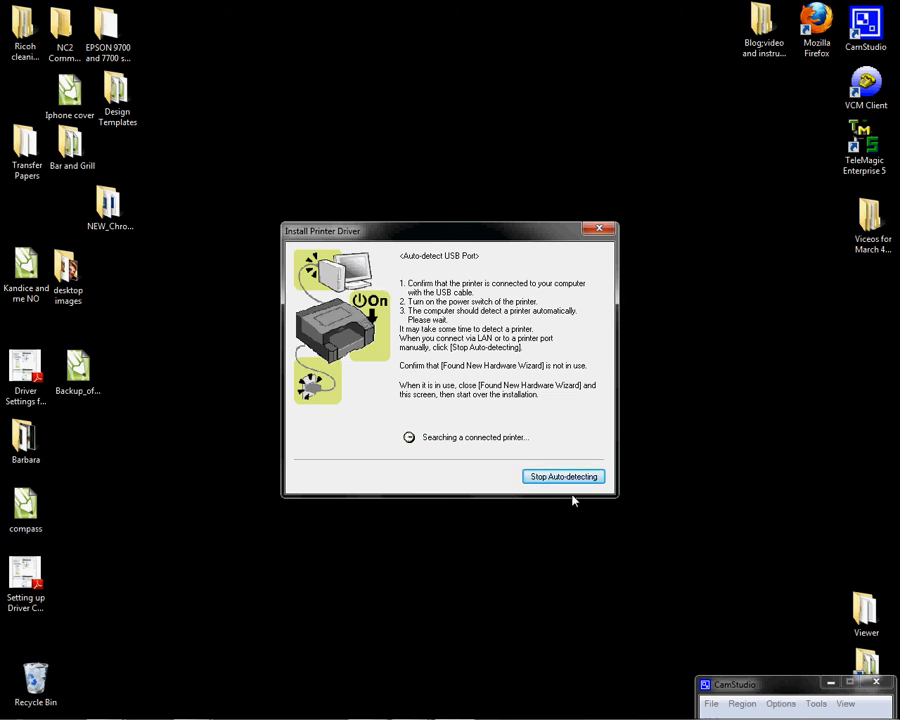
mouse_move(488, 542)
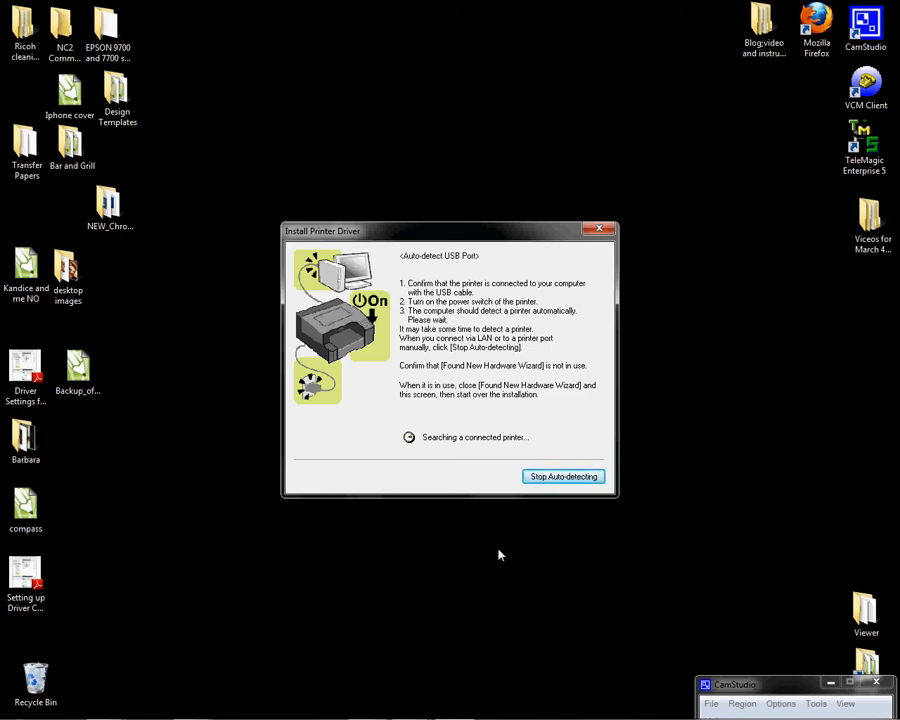
mouse_move(492, 558)
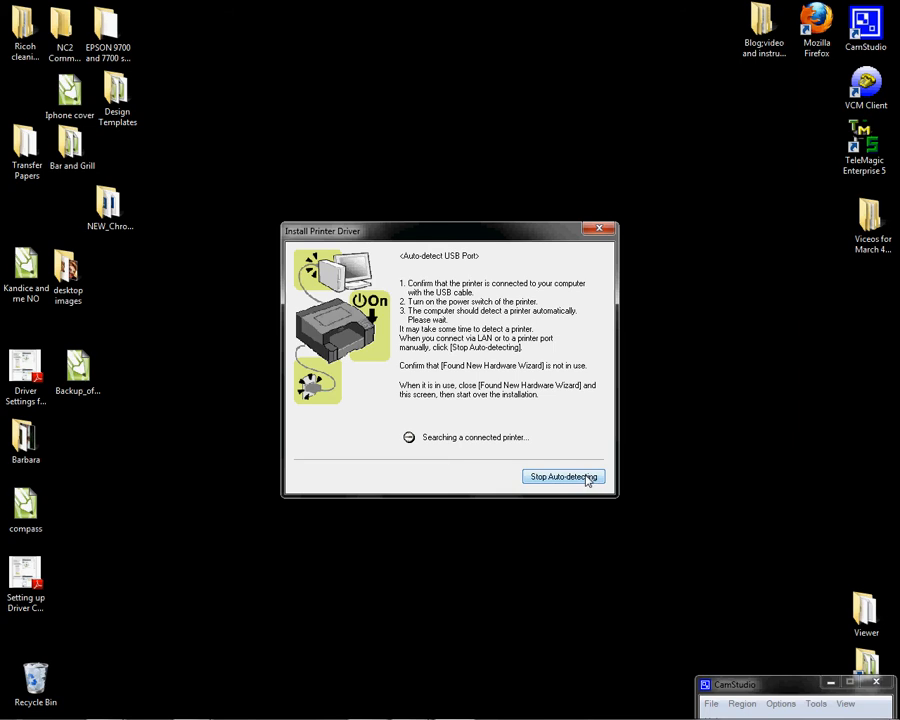
Stop the installer's USB auto-detection so the port defaults to LPT1.
left_click(564, 476)
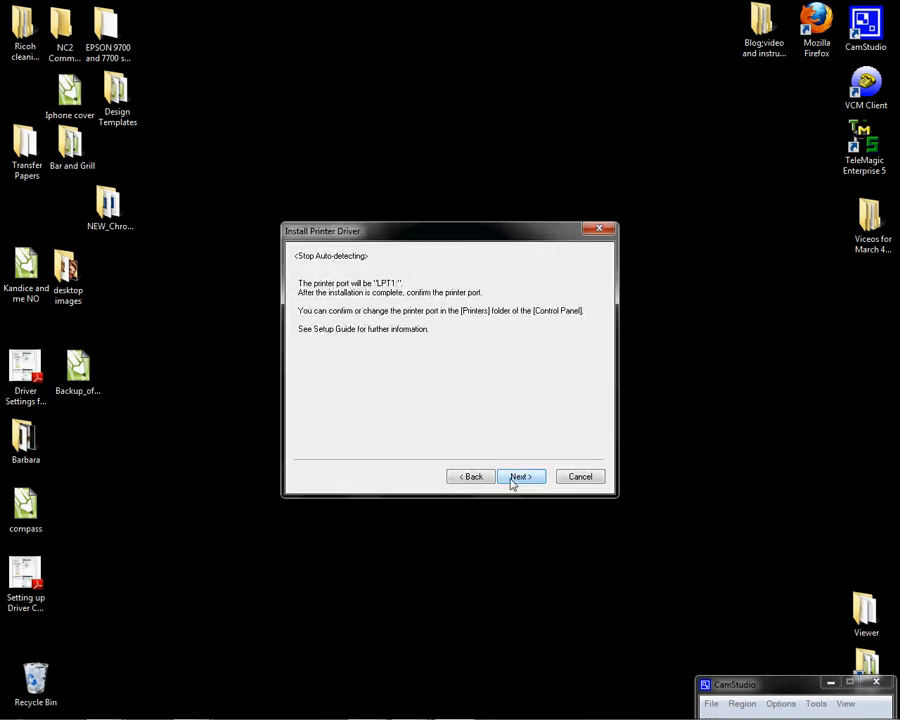
Accept LPT1 as the printer port and dismiss the 'There is a Job printing now' warning.
left_click(520, 476)
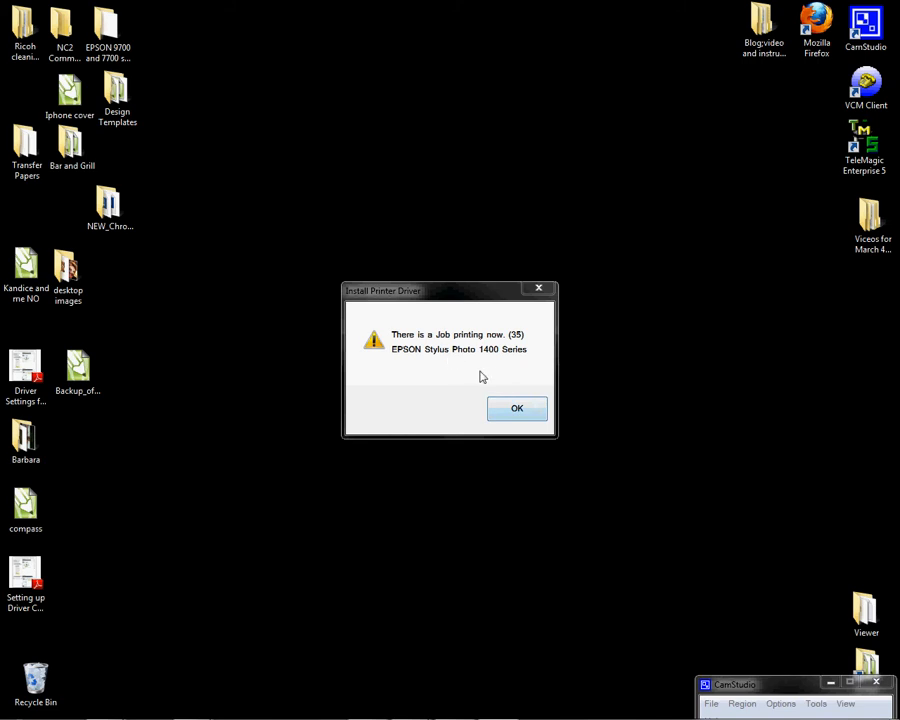
left_click(516, 408)
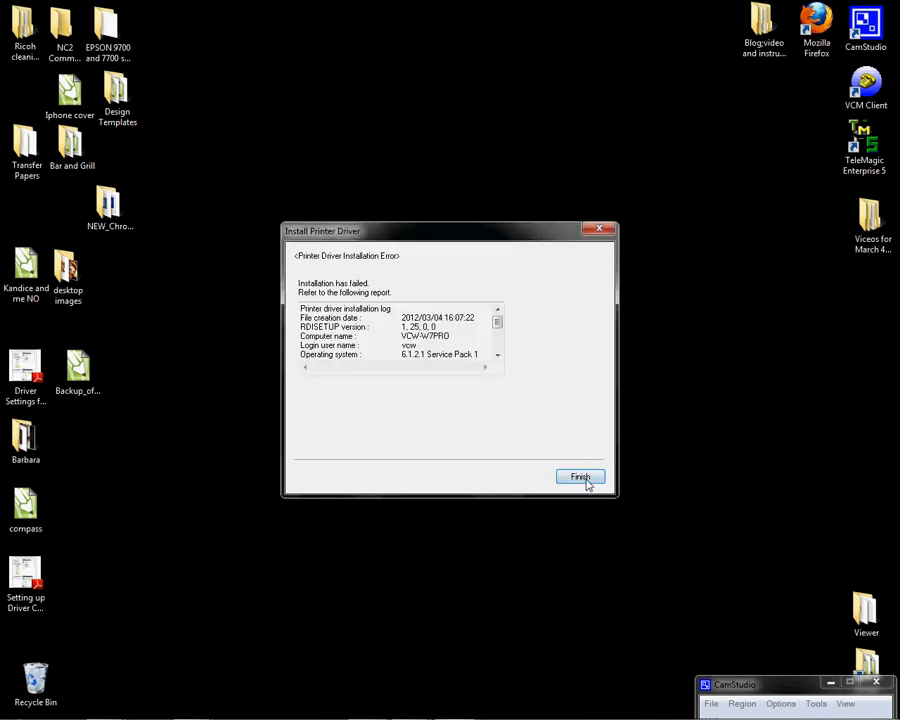
Close the failed installation report and bring up Devices and Printers from the Start menu.
left_click(580, 476)
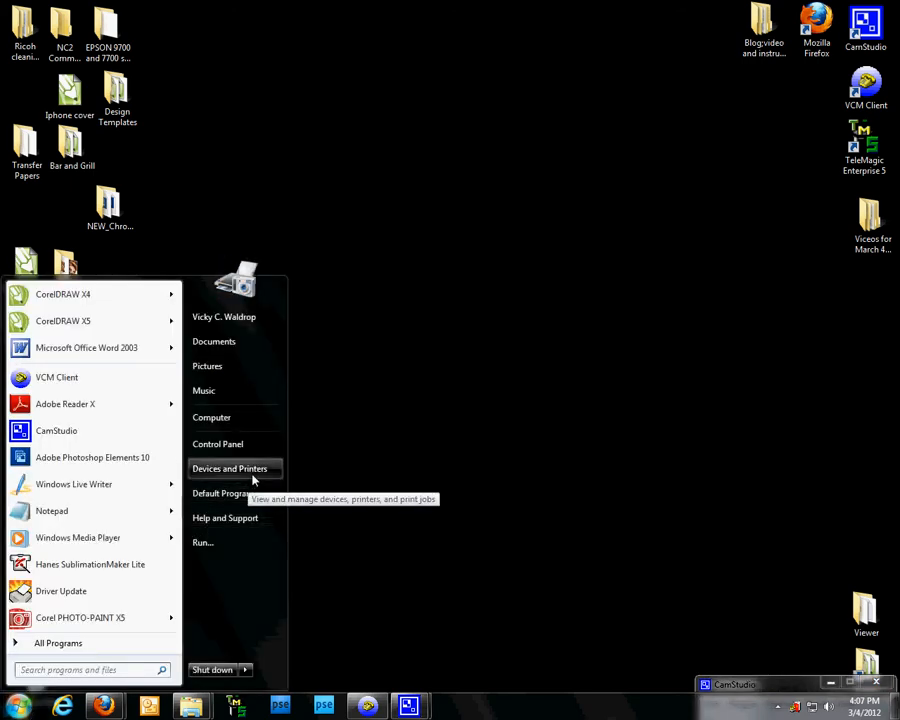
left_click(228, 468)
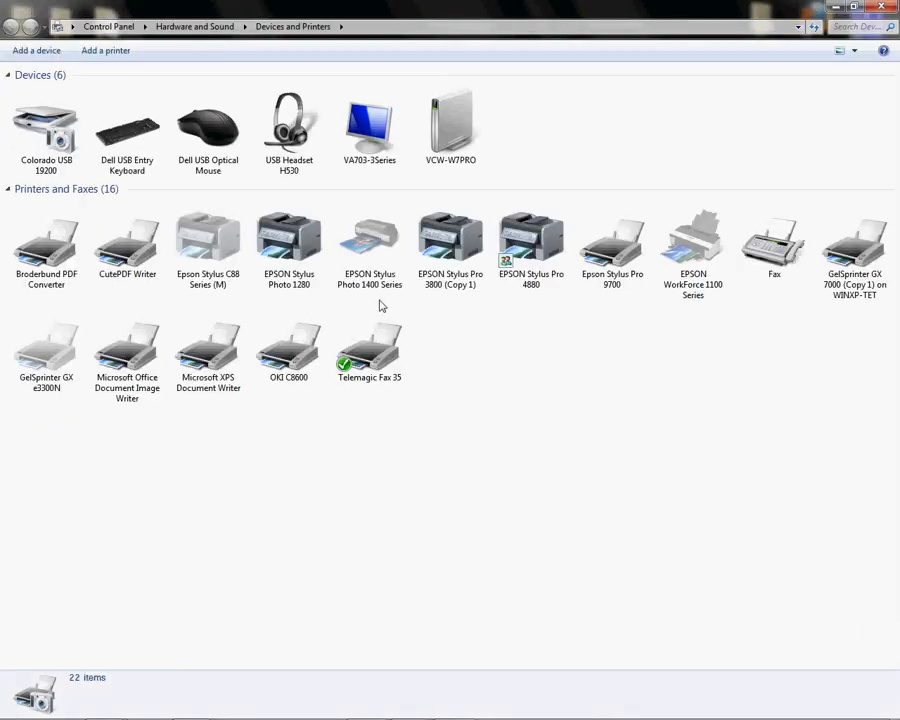
mouse_move(436, 358)
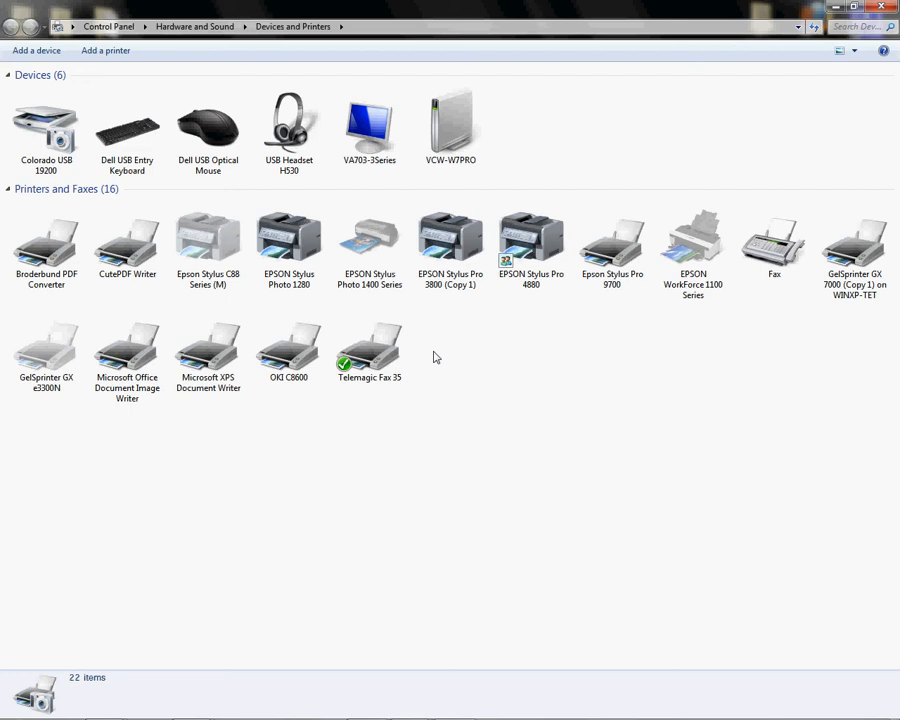
mouse_move(448, 356)
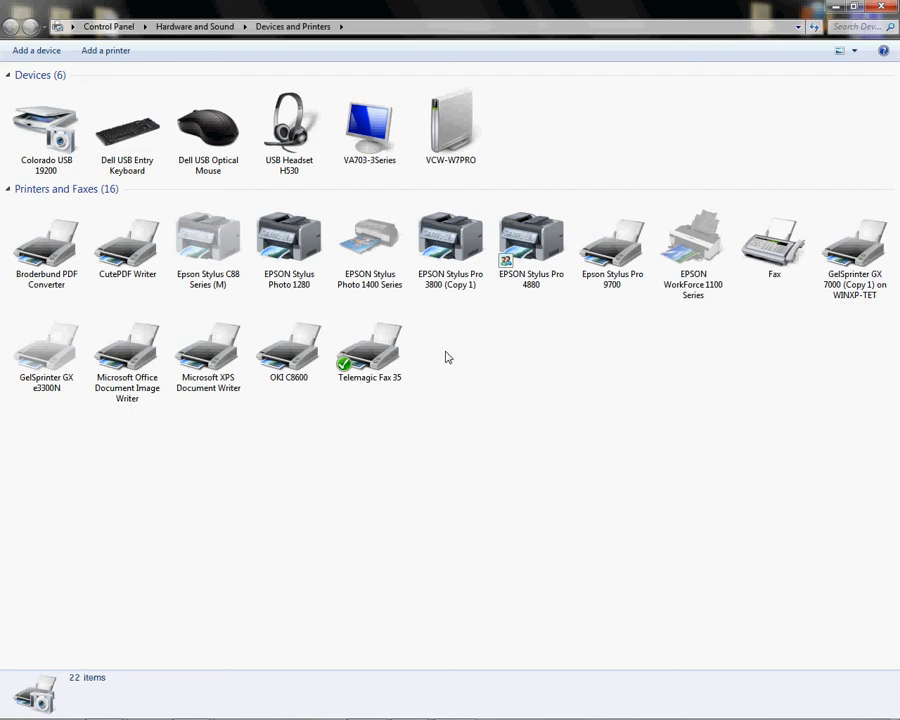
mouse_move(478, 432)
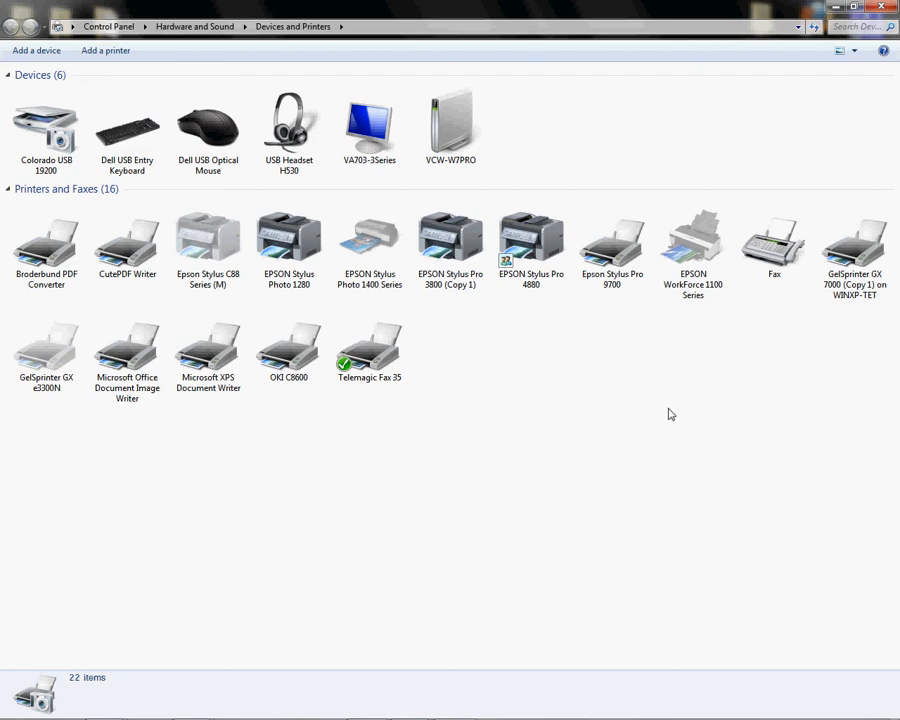
mouse_move(736, 372)
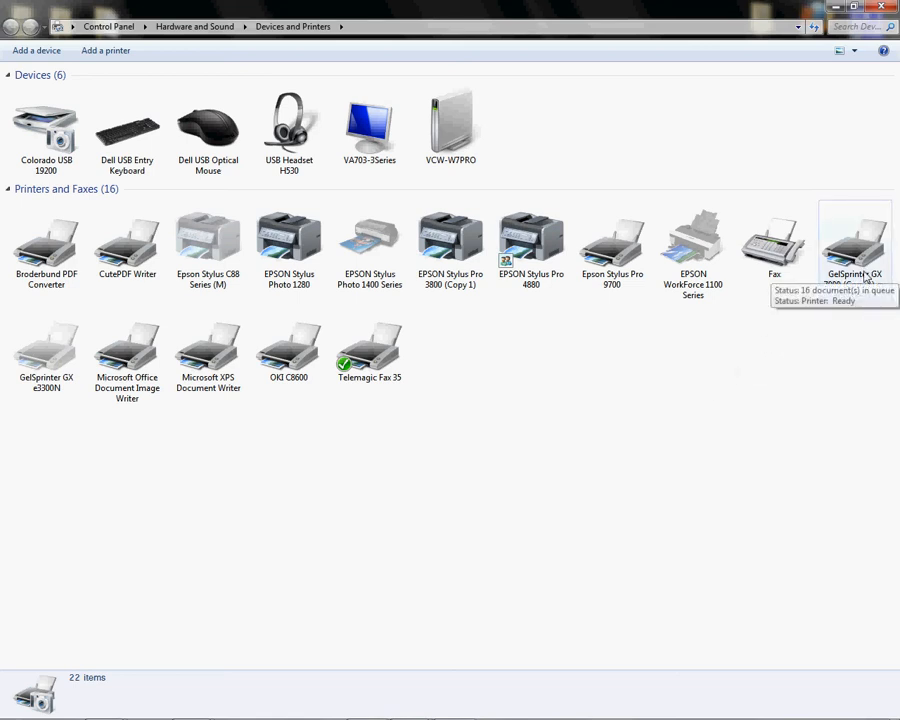
right_click(856, 240)
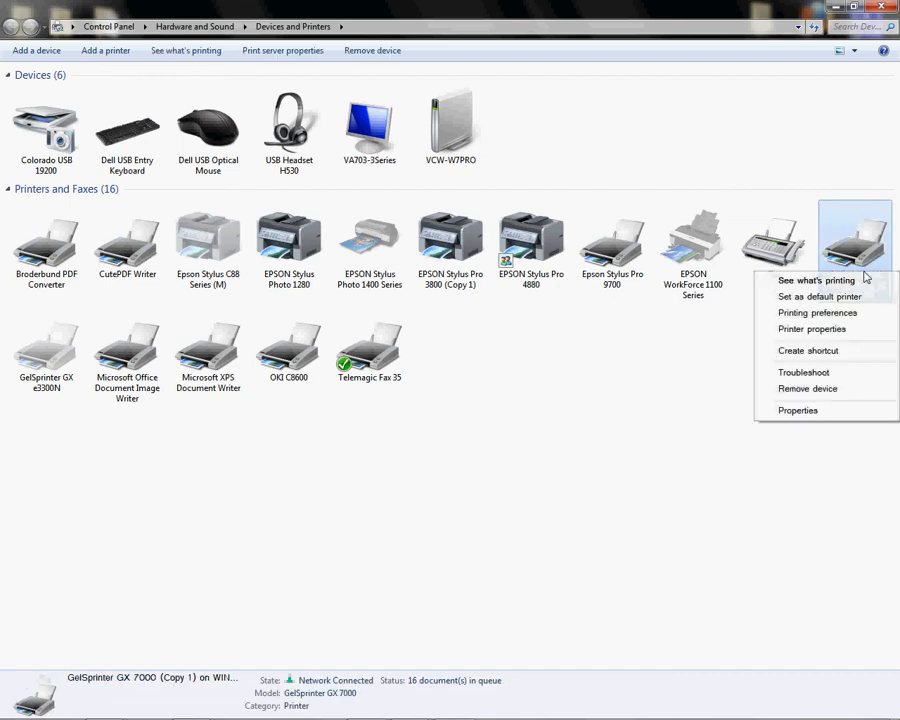
mouse_move(812, 328)
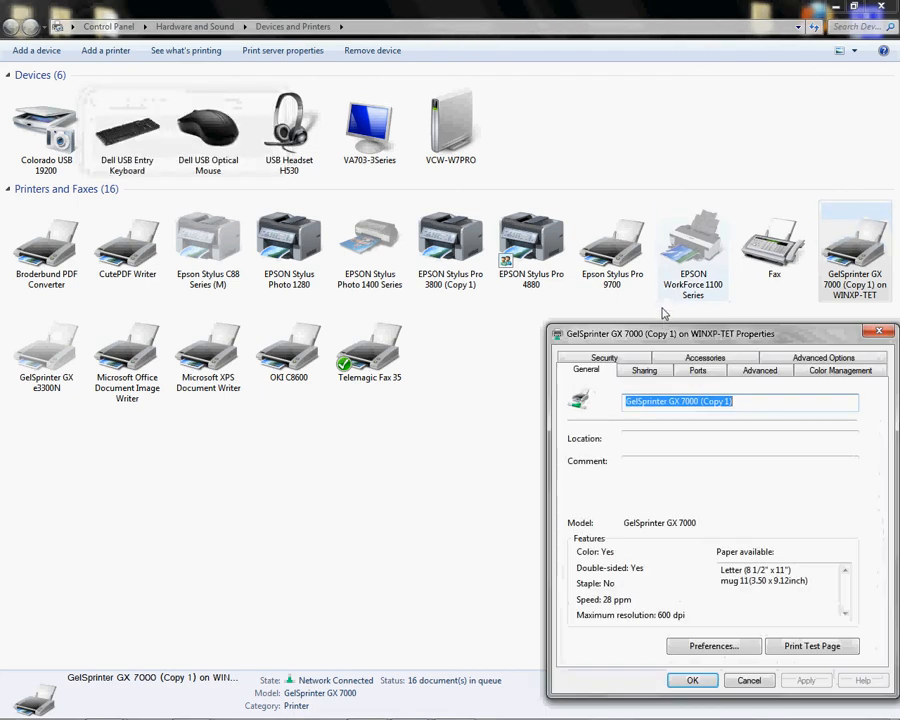
Centre the GelSprinter GX 7000 (Copy 1) properties window and show its Color Management page.
left_click_drag(720, 332, 540, 222)
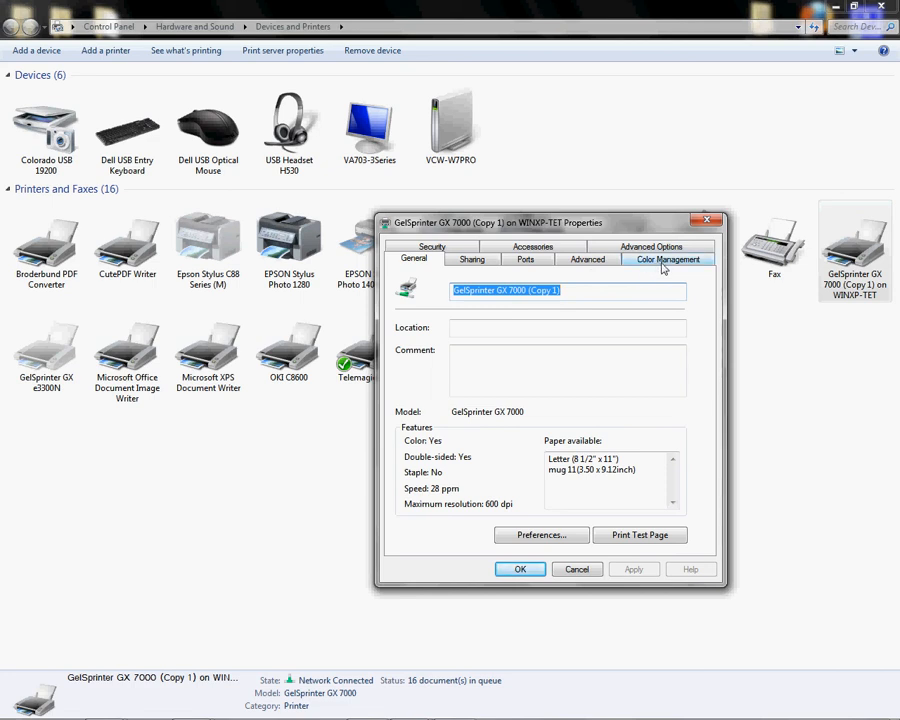
left_click(668, 258)
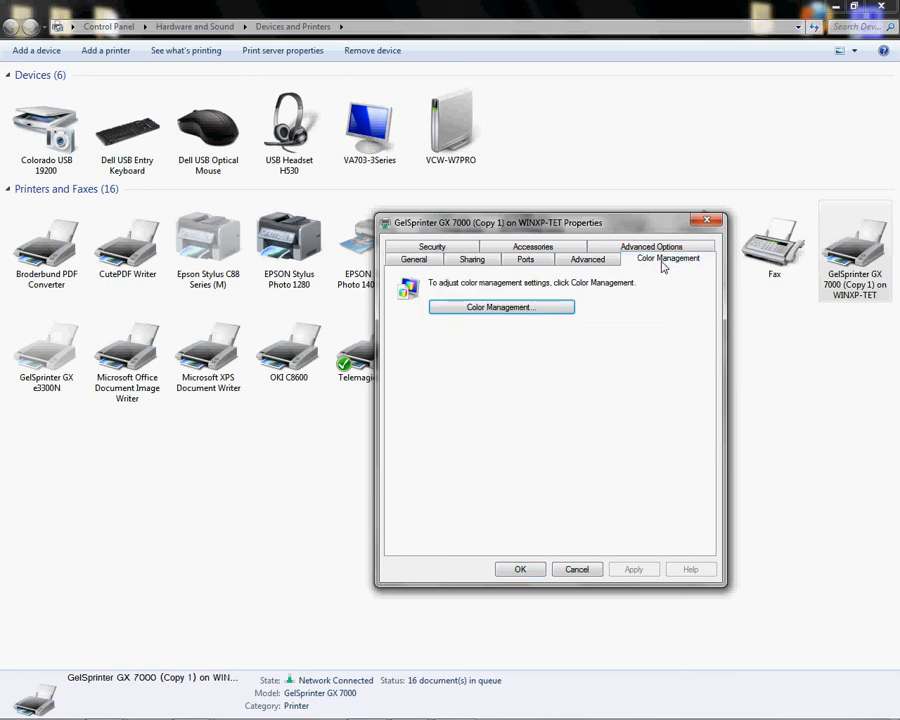
mouse_move(530, 308)
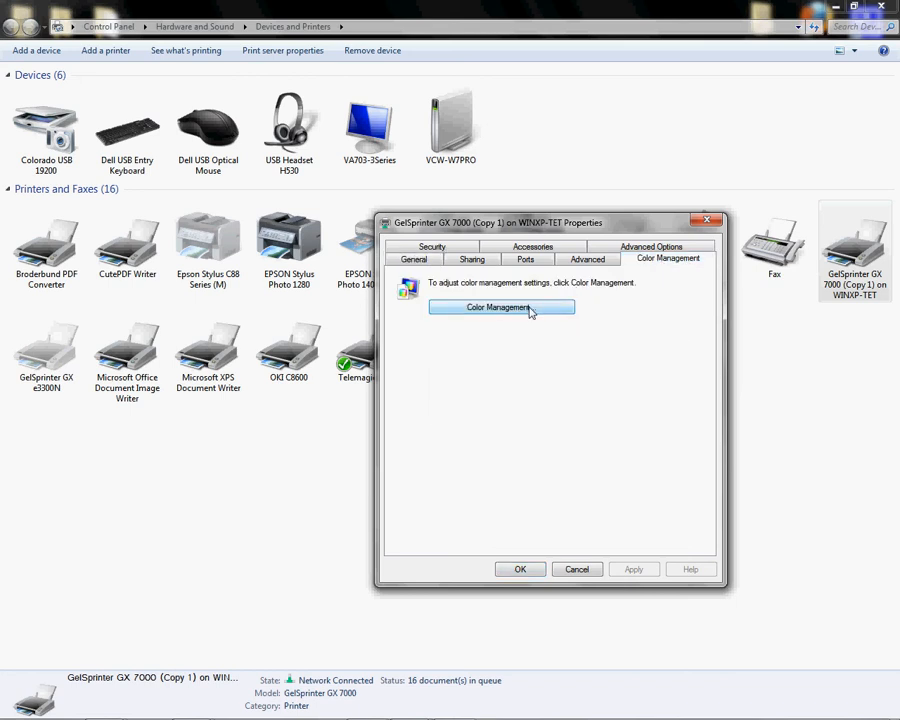
In Color Management, target the GelSprinter GX 7000 (Copy 1) and enable 'Use my settings for this device'.
left_click(500, 308)
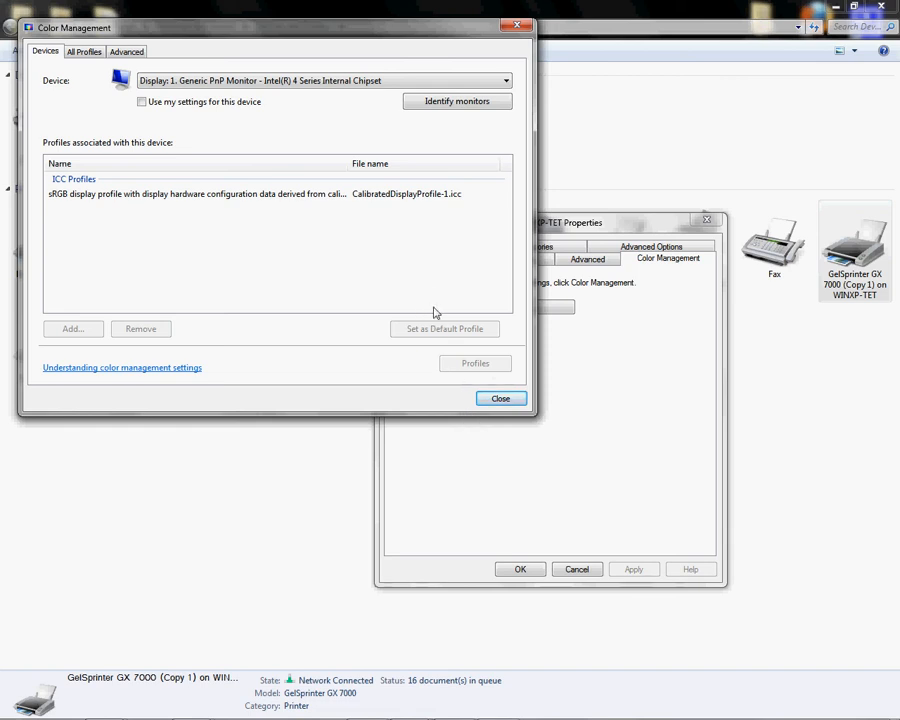
mouse_move(444, 304)
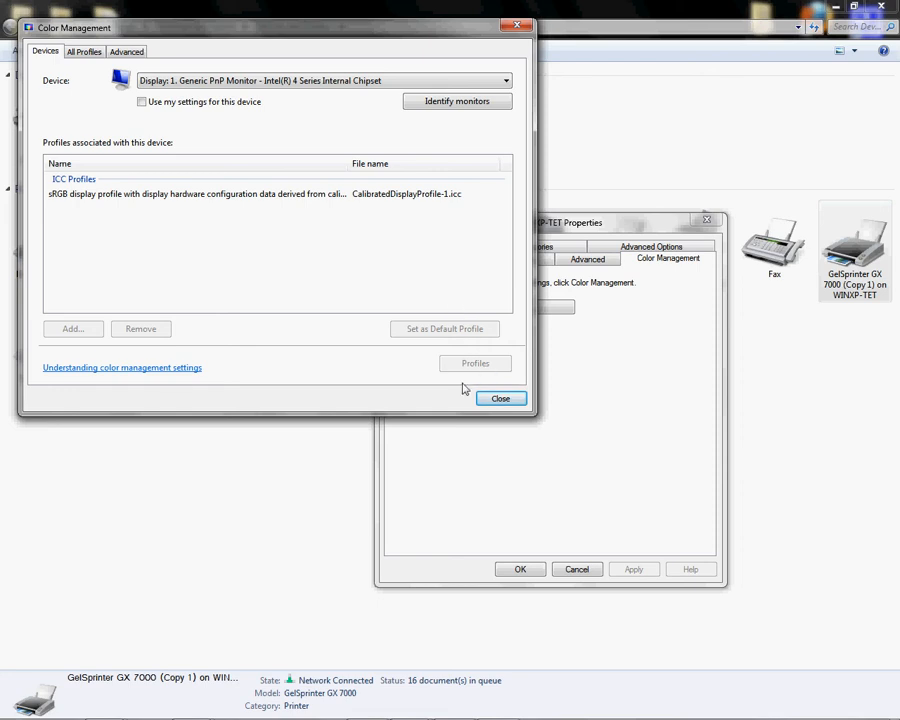
mouse_move(428, 402)
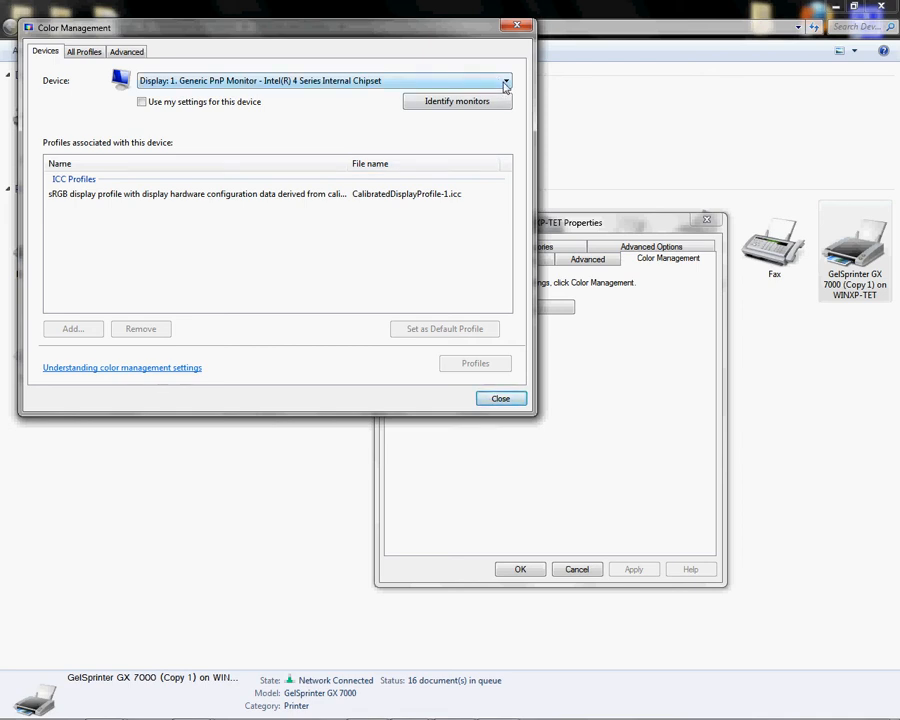
left_click(504, 80)
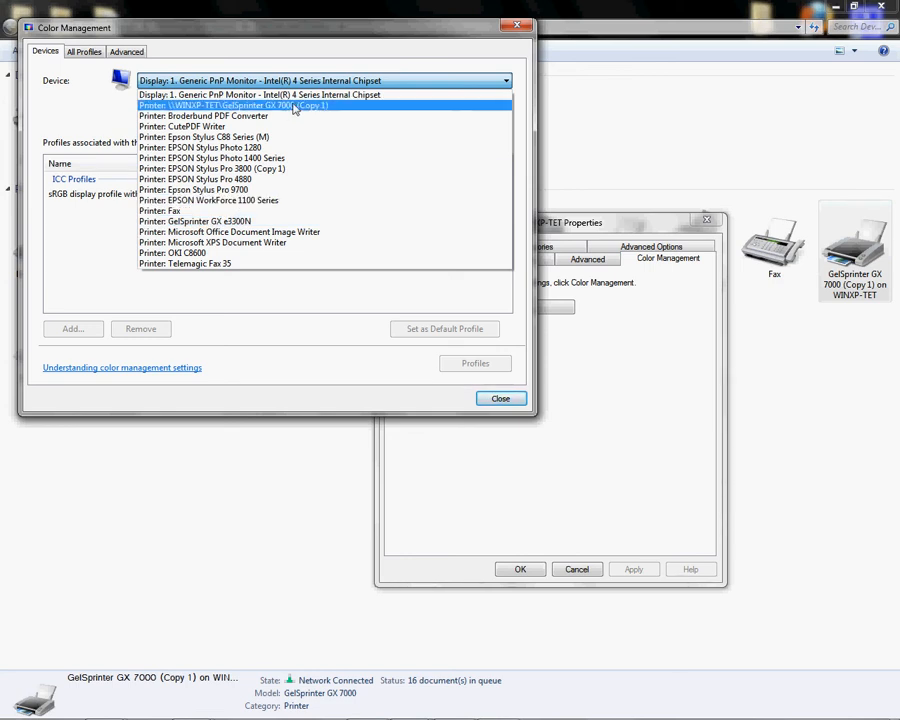
left_click(236, 104)
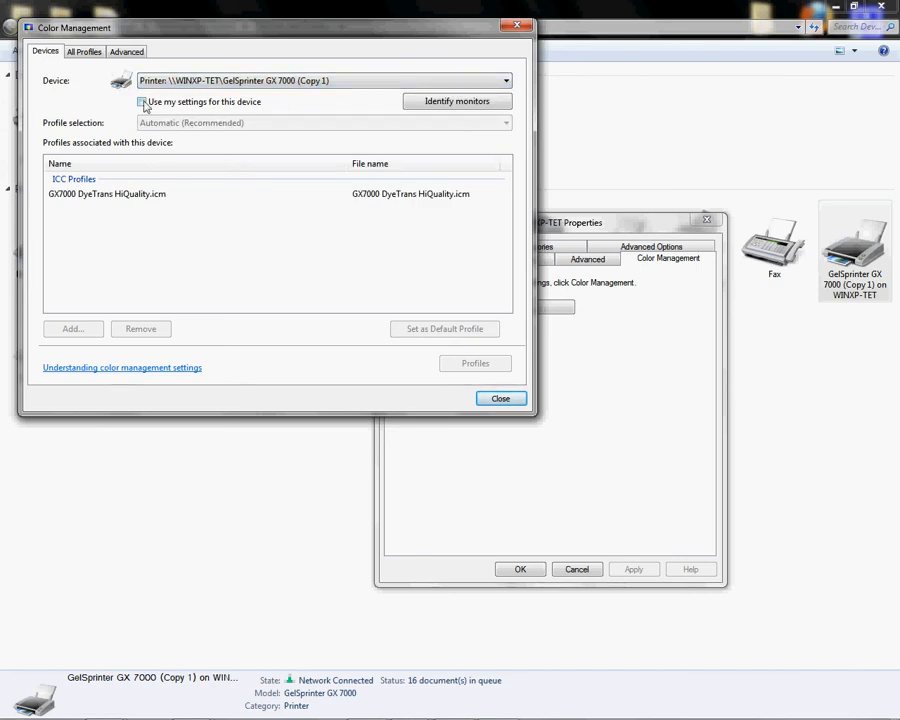
left_click(142, 102)
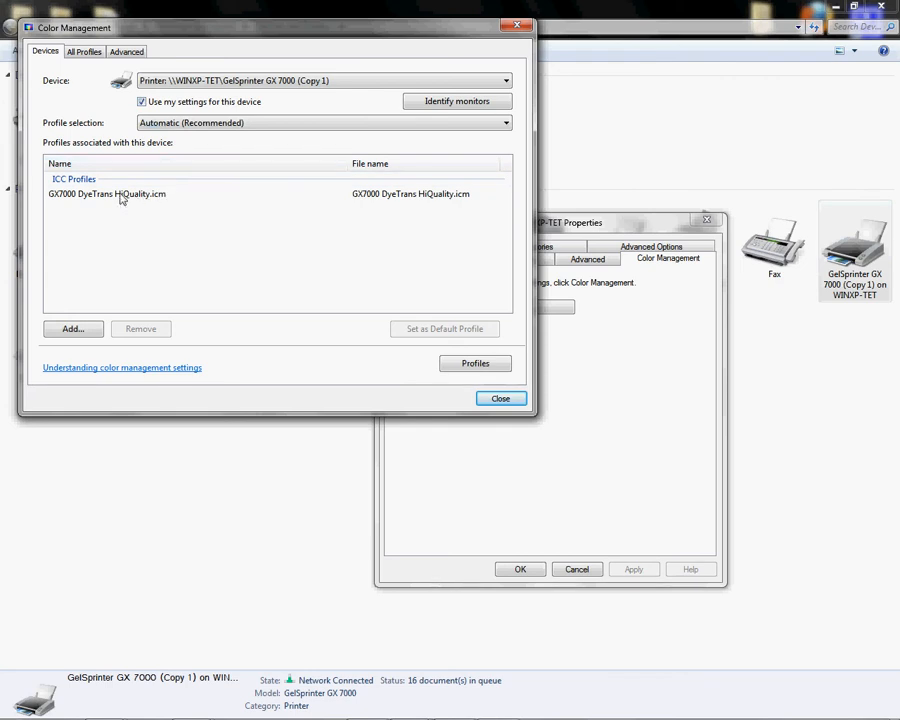
left_click(108, 192)
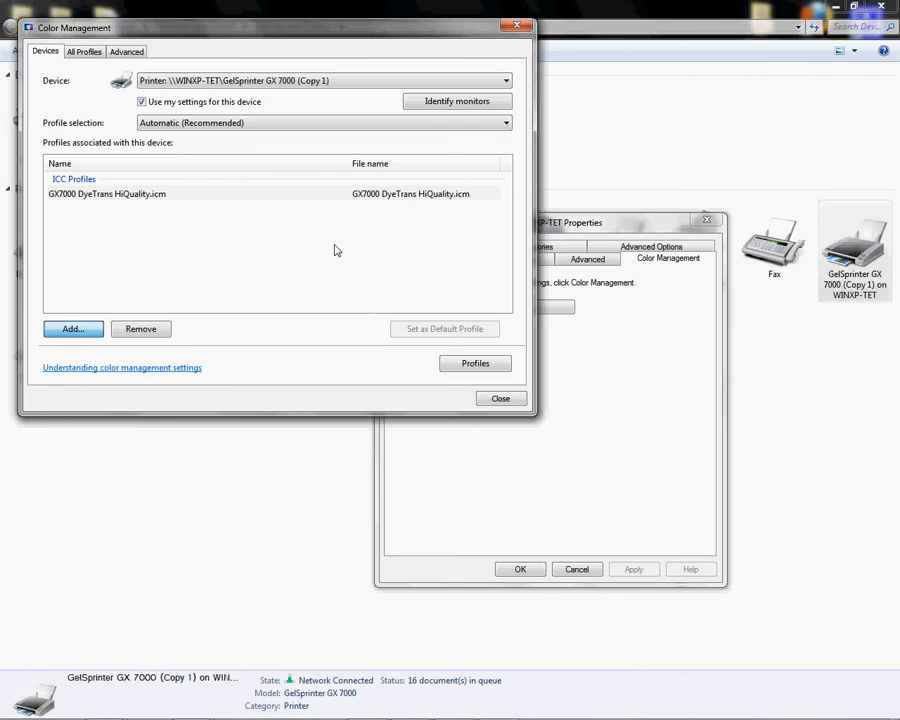
Add GX7000 DyeTrans HiQuality.icm, set profile selection to Manual and make it the default profile.
left_click(72, 328)
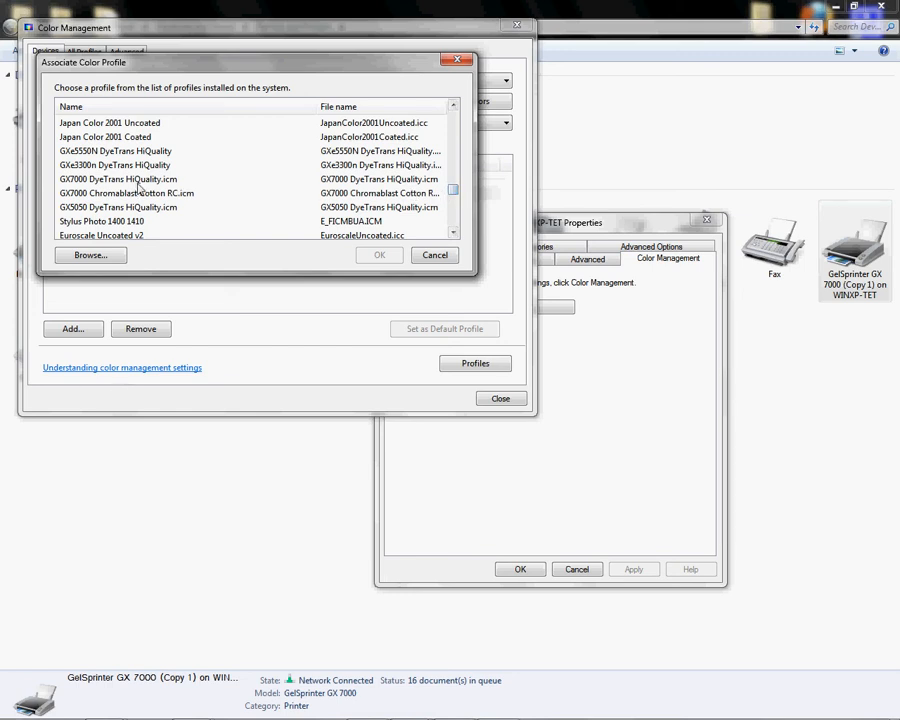
left_click(116, 178)
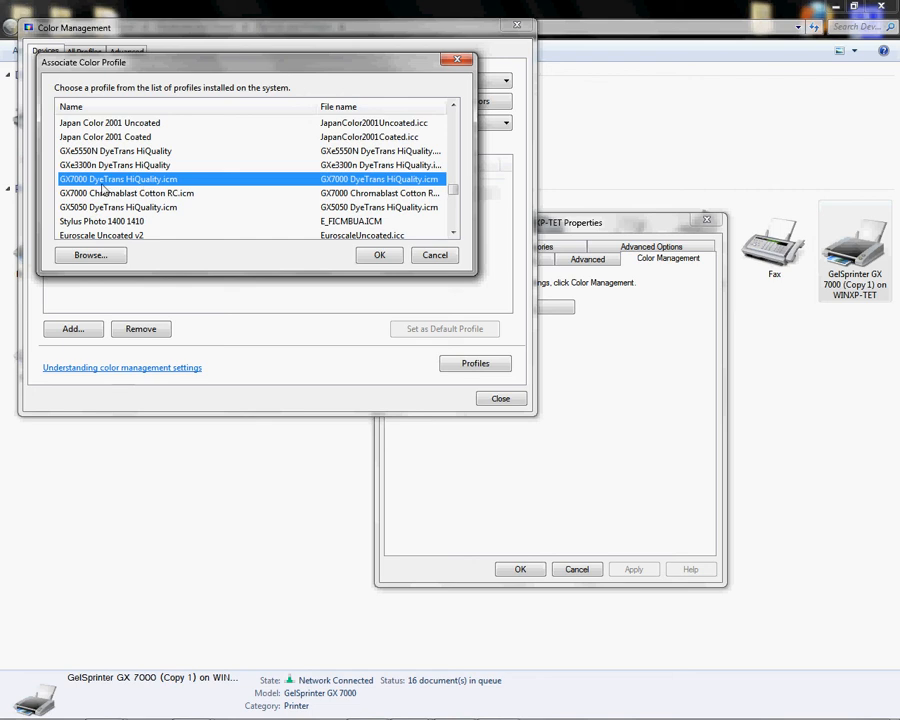
mouse_move(108, 190)
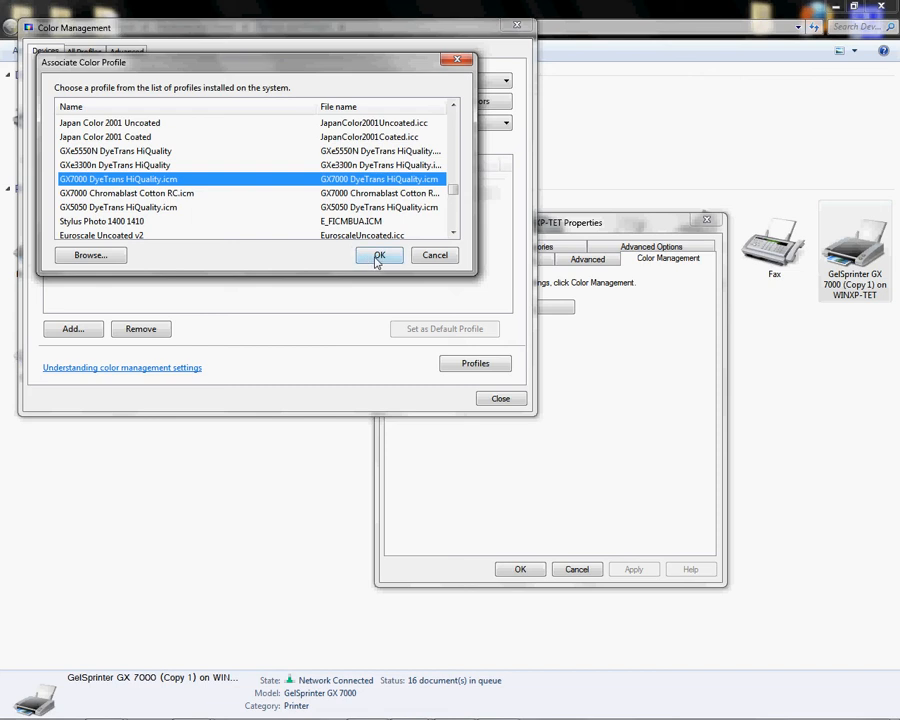
left_click(378, 256)
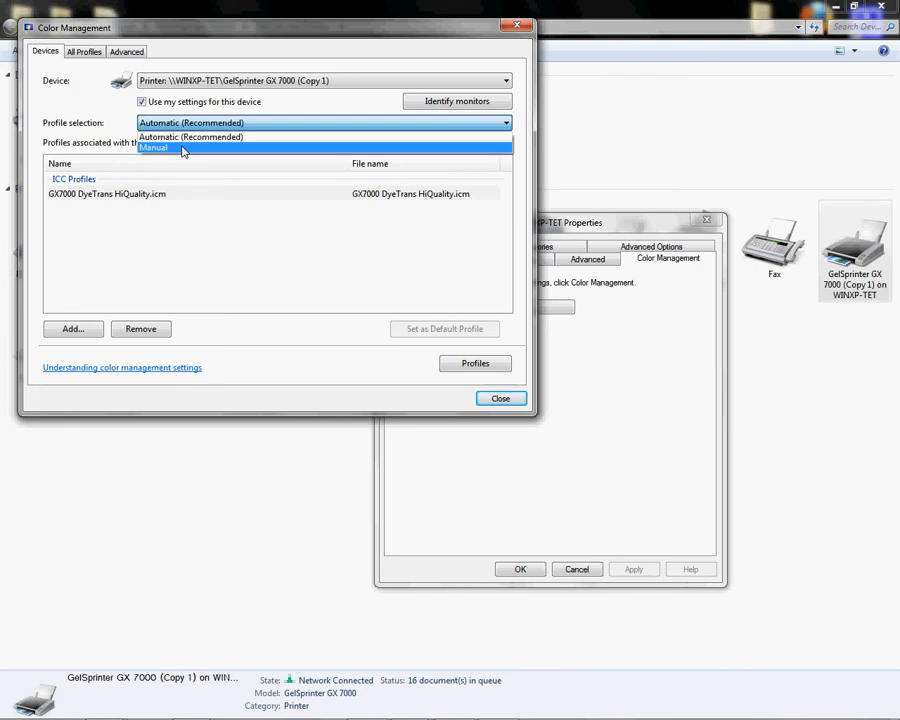
left_click(152, 148)
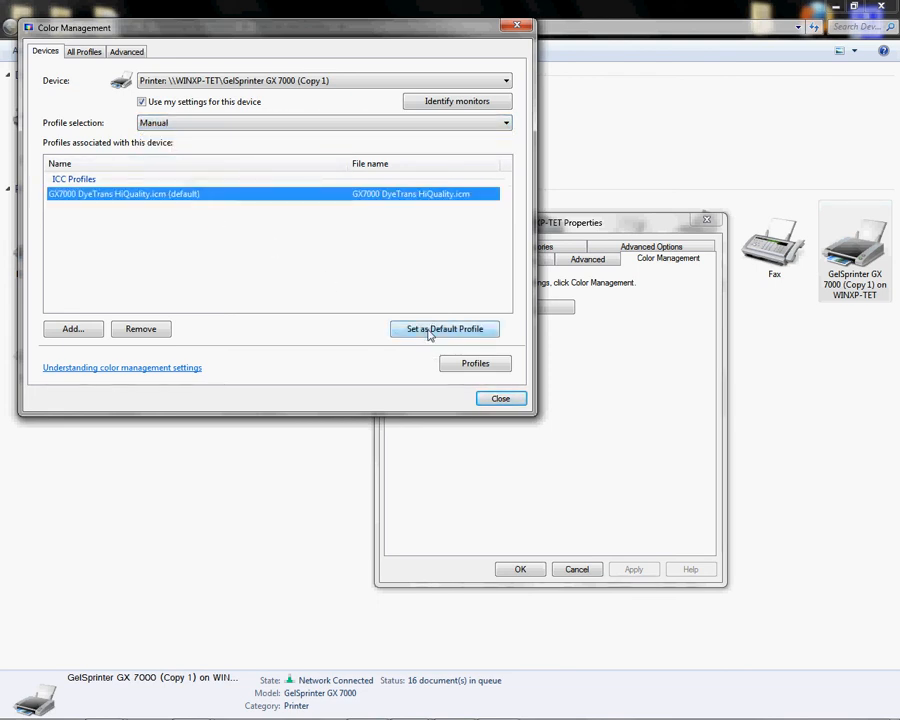
left_click(500, 398)
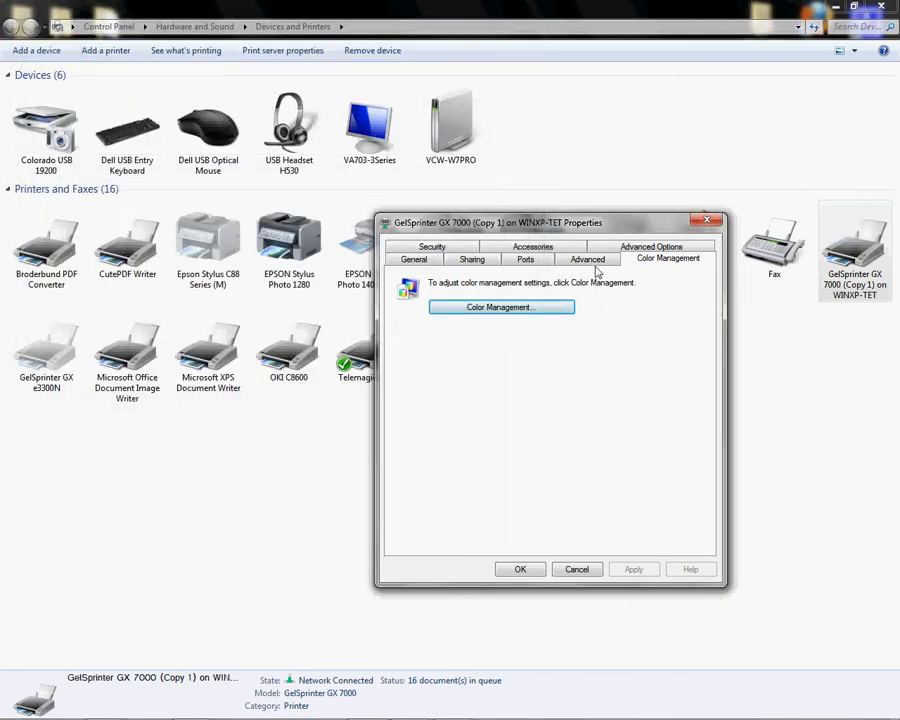
Check the Advanced spooling options, then return to the General properties page.
left_click(588, 260)
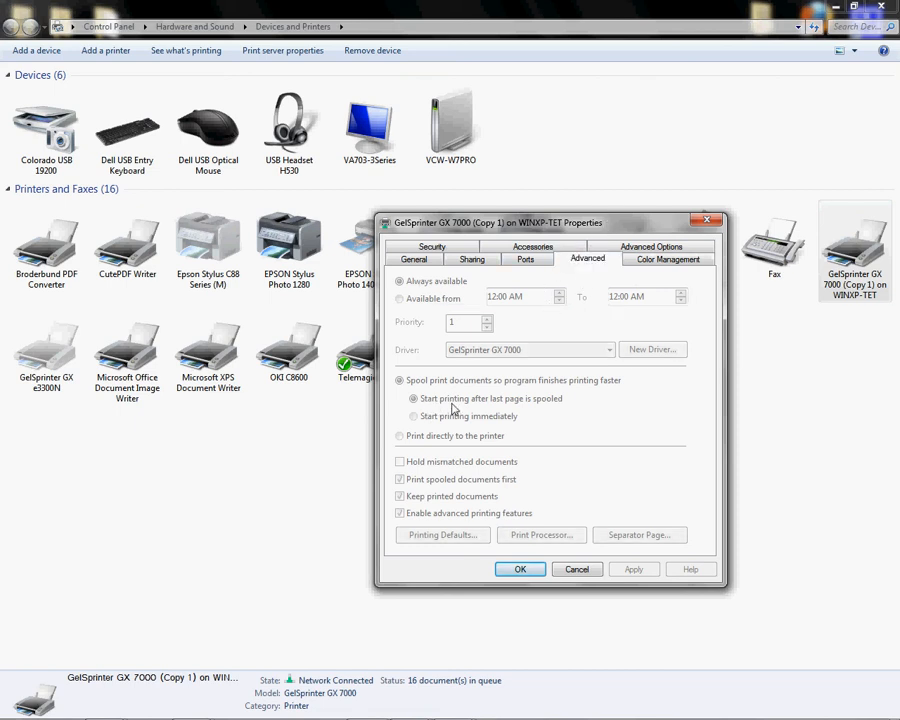
mouse_move(556, 408)
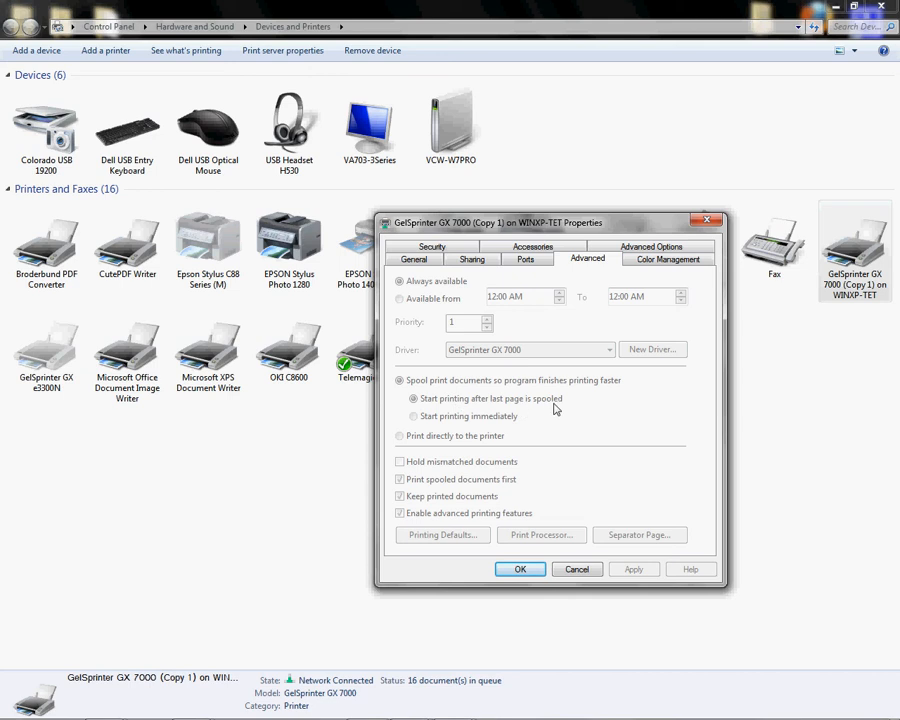
mouse_move(510, 408)
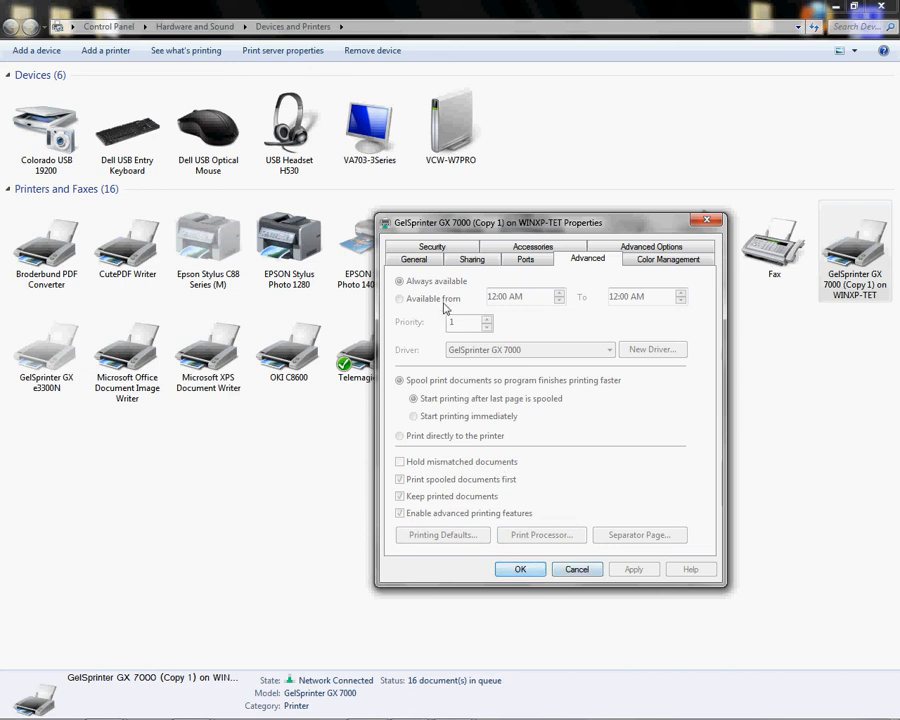
left_click(412, 260)
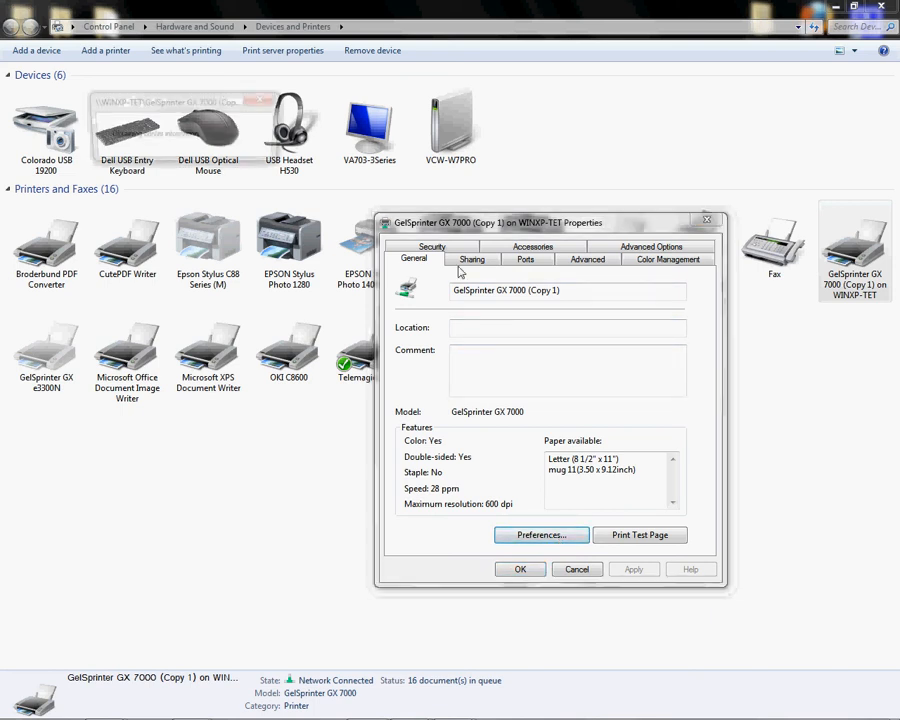
In Printing Preferences, choose user-defined print quality and enter its Change User Settings dialog.
left_click(540, 534)
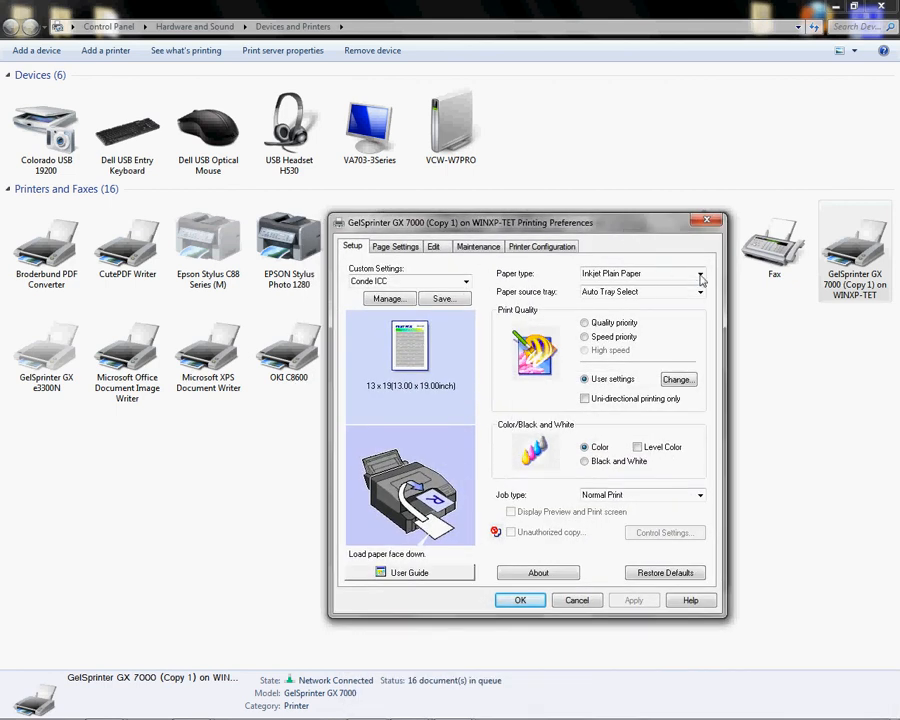
left_click(700, 272)
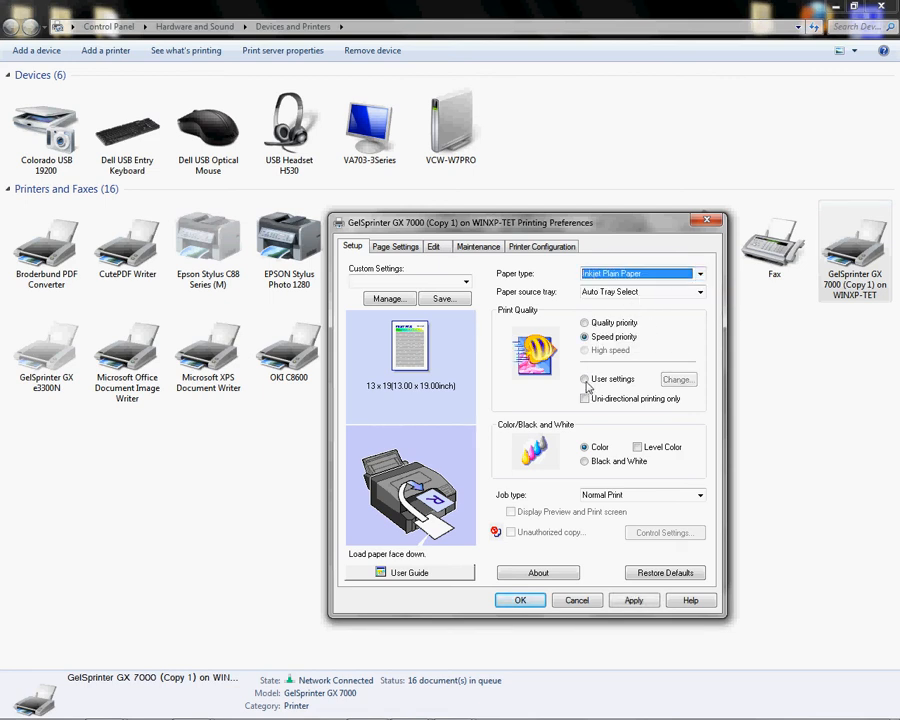
left_click(584, 380)
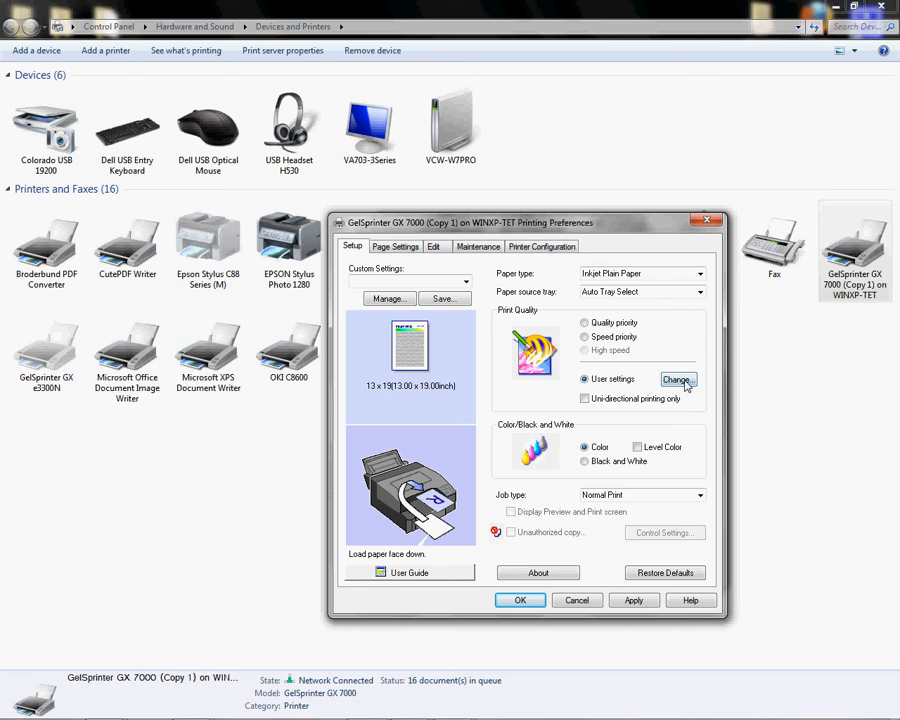
left_click(678, 380)
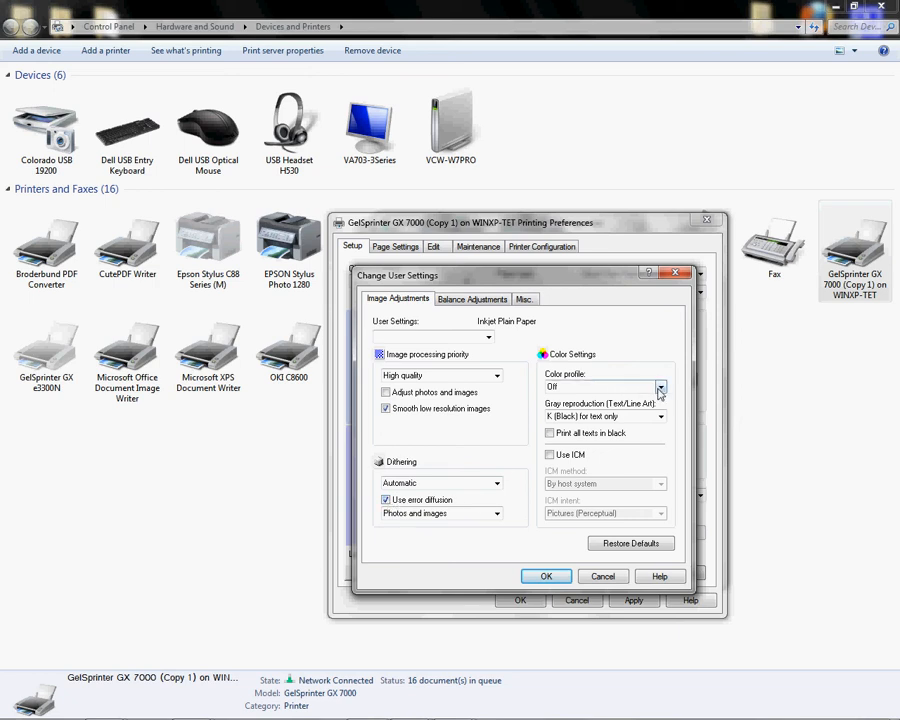
Set the color profile to ICC, enable Print as bitmap under Misc, and confirm the user settings.
left_click(660, 388)
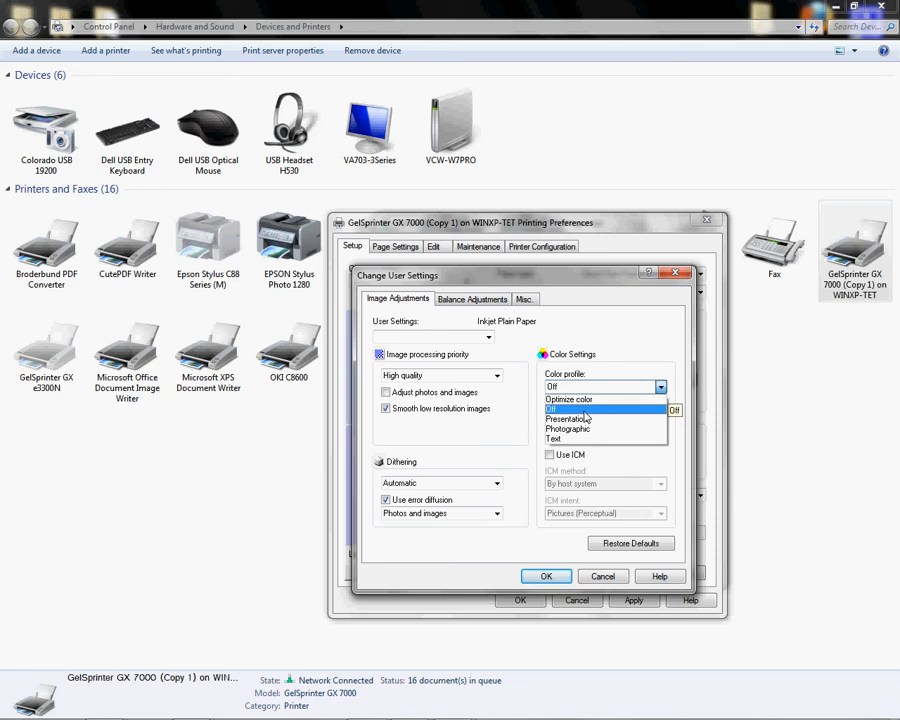
left_click(524, 300)
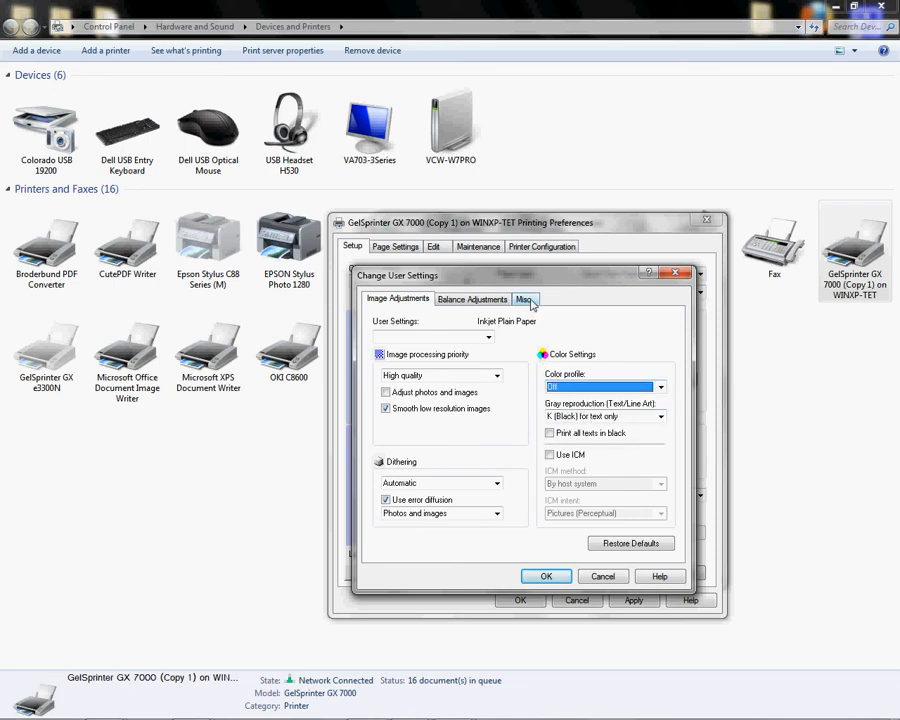
left_click(524, 298)
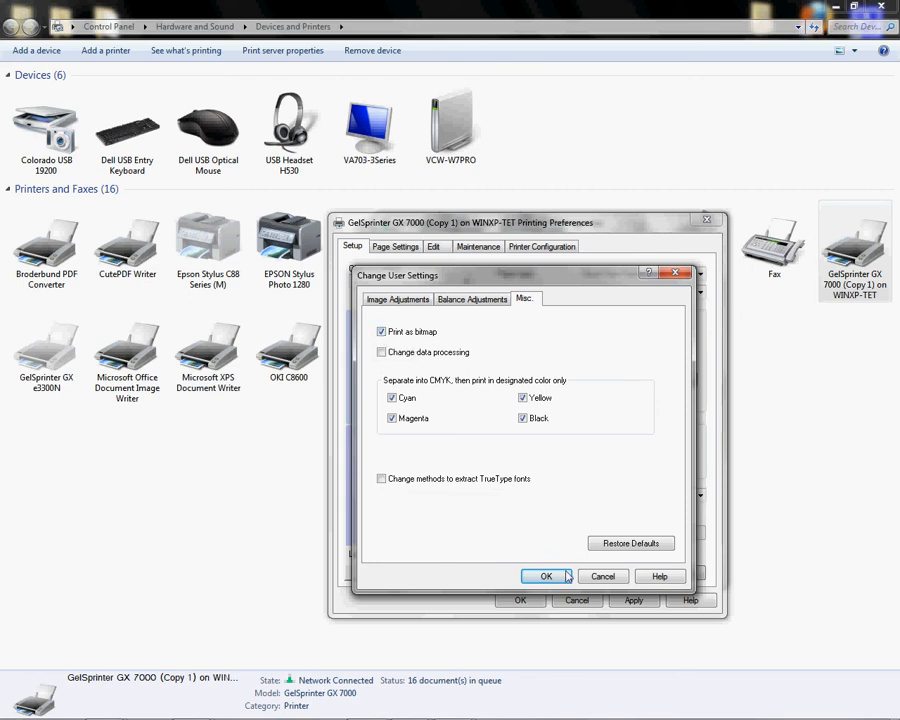
left_click(544, 576)
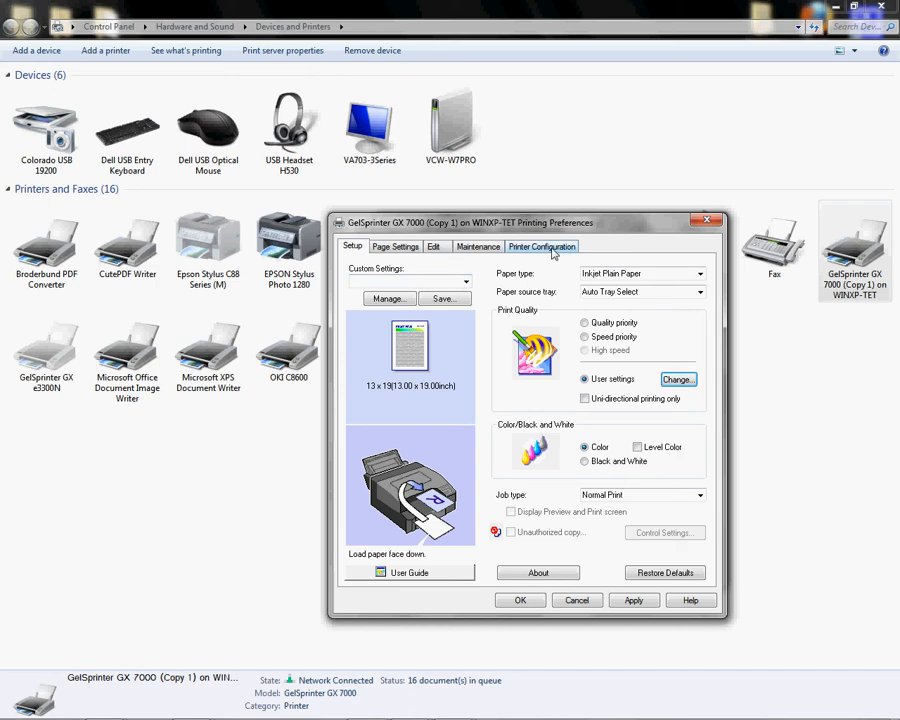
On Printer Configuration, set the spool format to RAW from Automatic/RAW/EMF.
left_click(540, 246)
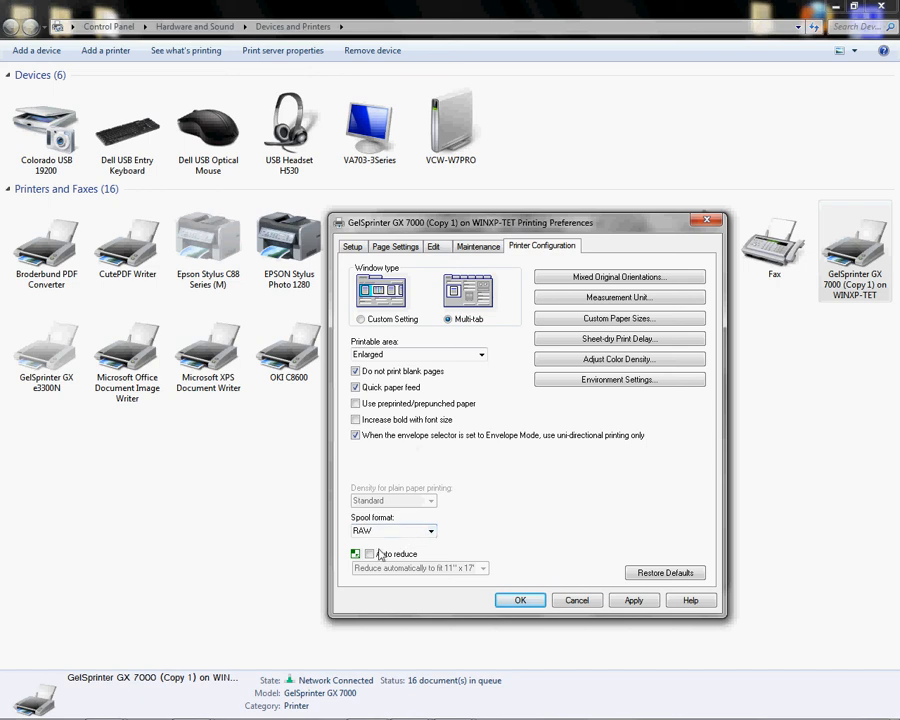
left_click(368, 552)
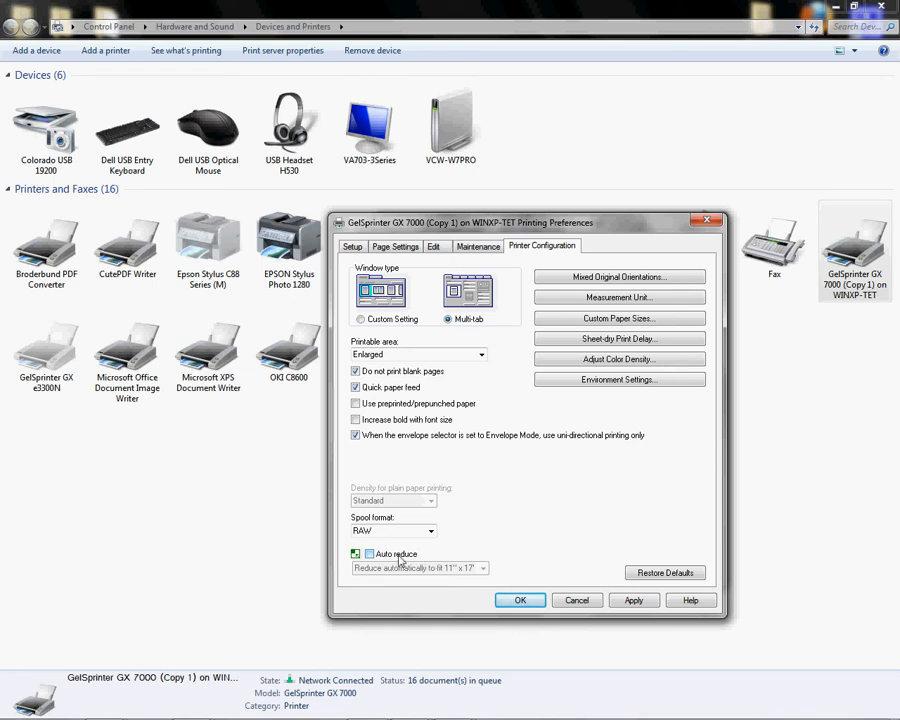
mouse_move(458, 540)
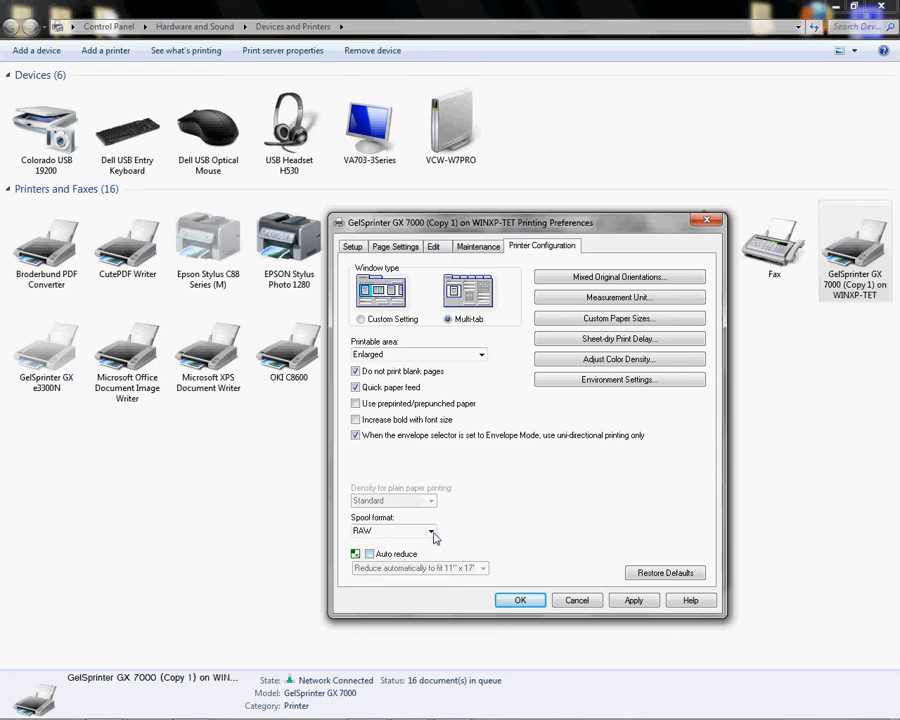
left_click(432, 532)
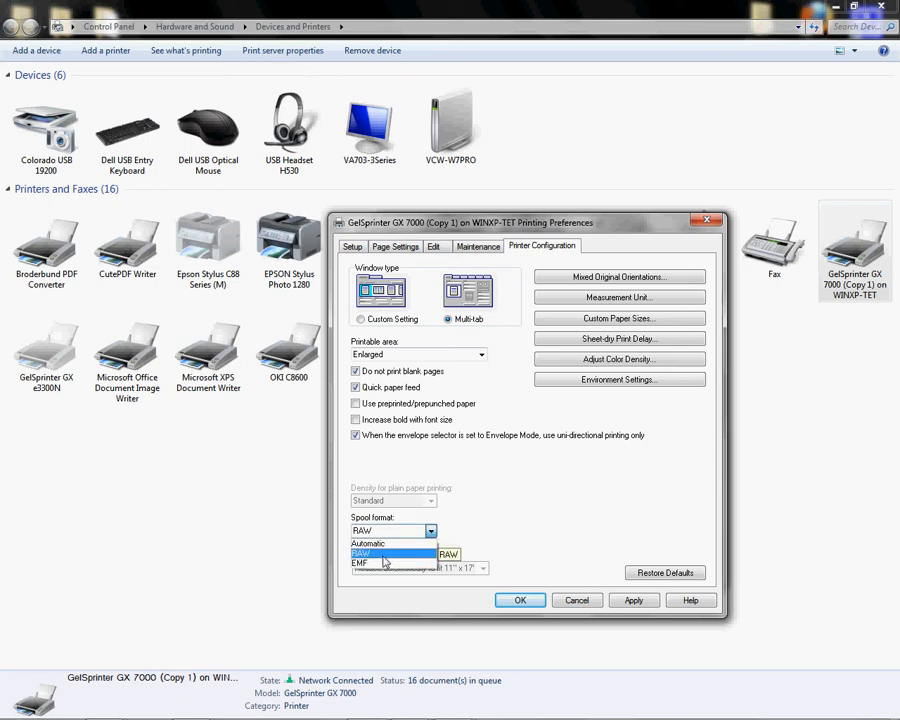
mouse_move(400, 558)
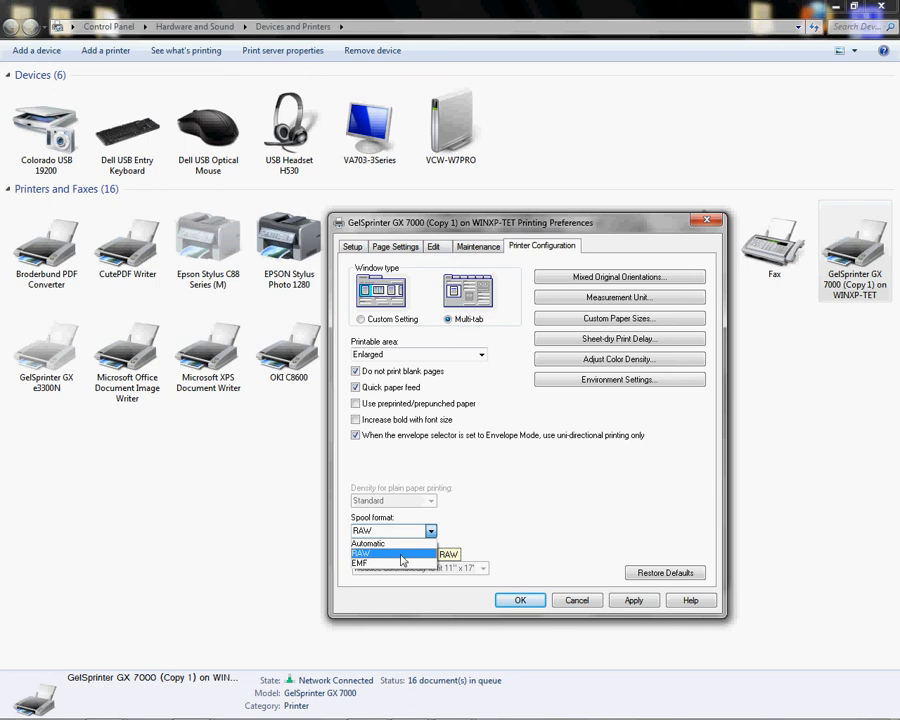
mouse_move(368, 544)
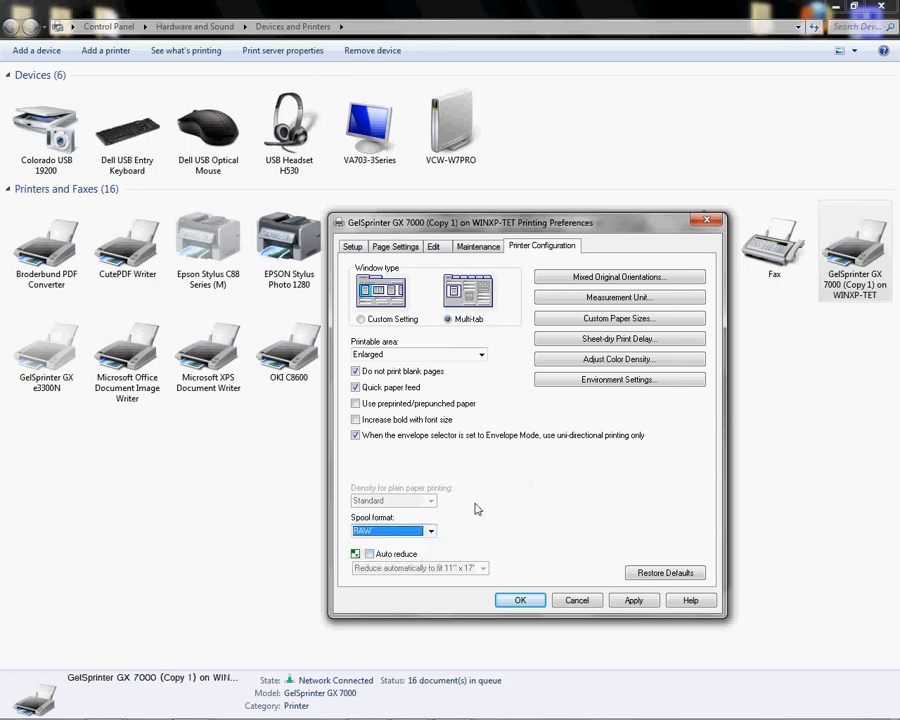
mouse_move(516, 494)
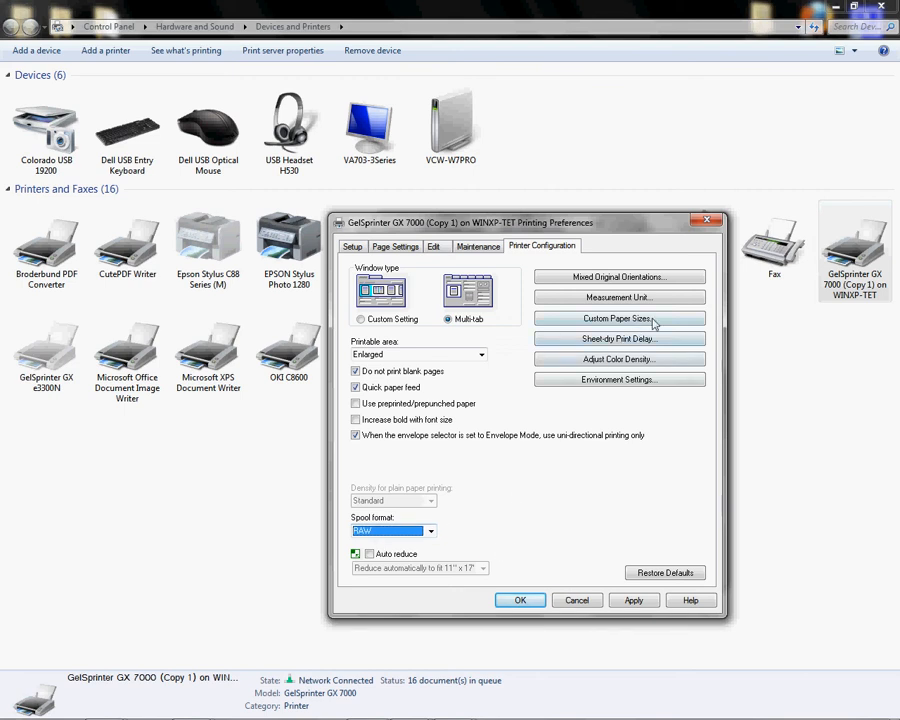
In Custom Paper Sizes, select 13 x 19 (13.00 x 19.00 inch), review its name and edges, and confirm.
left_click(618, 318)
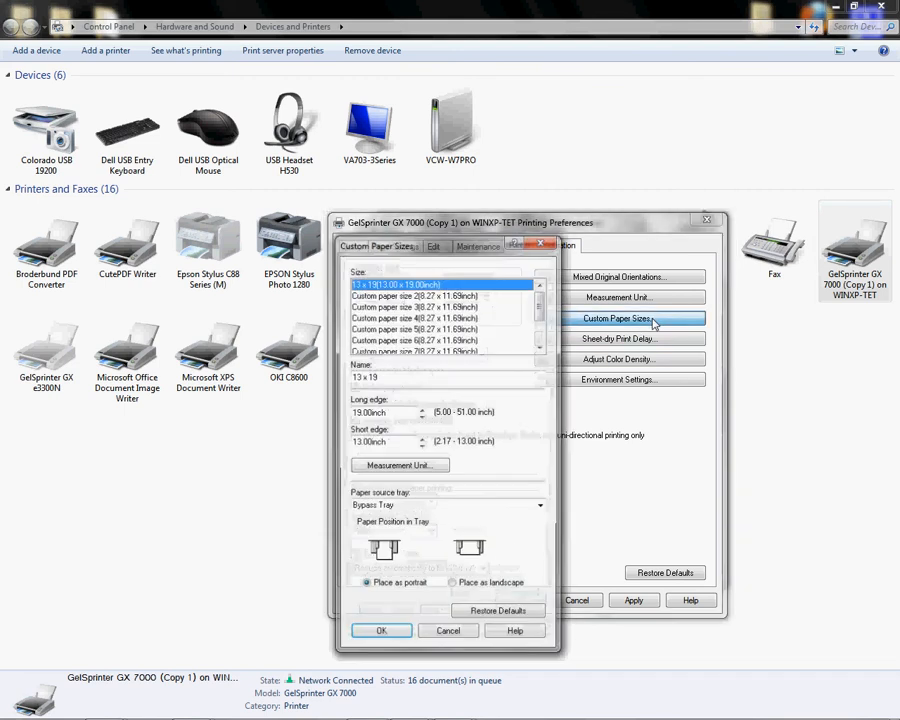
left_click(616, 318)
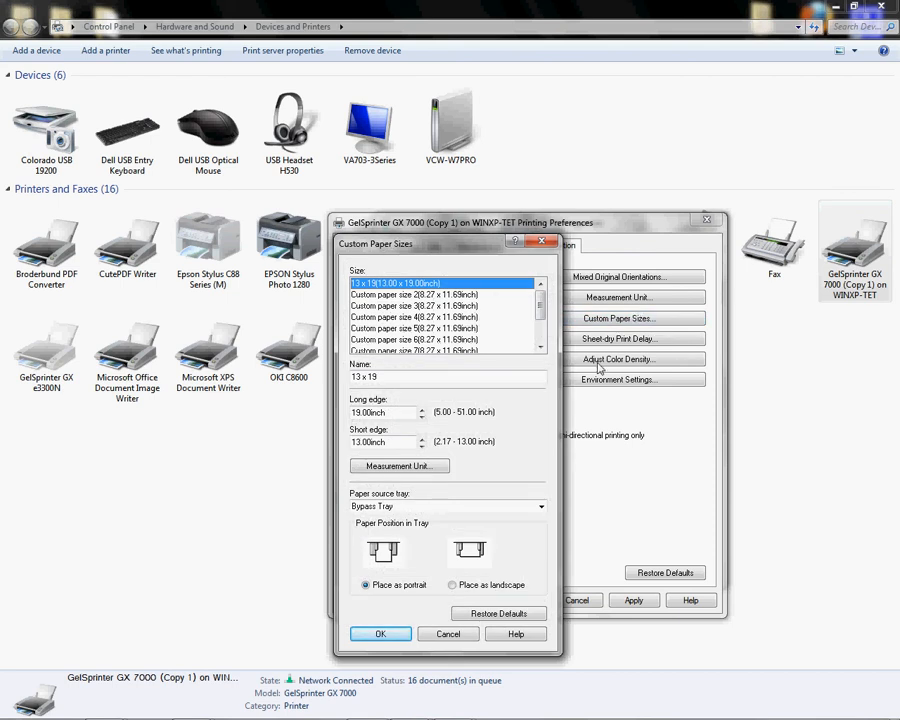
left_click(542, 506)
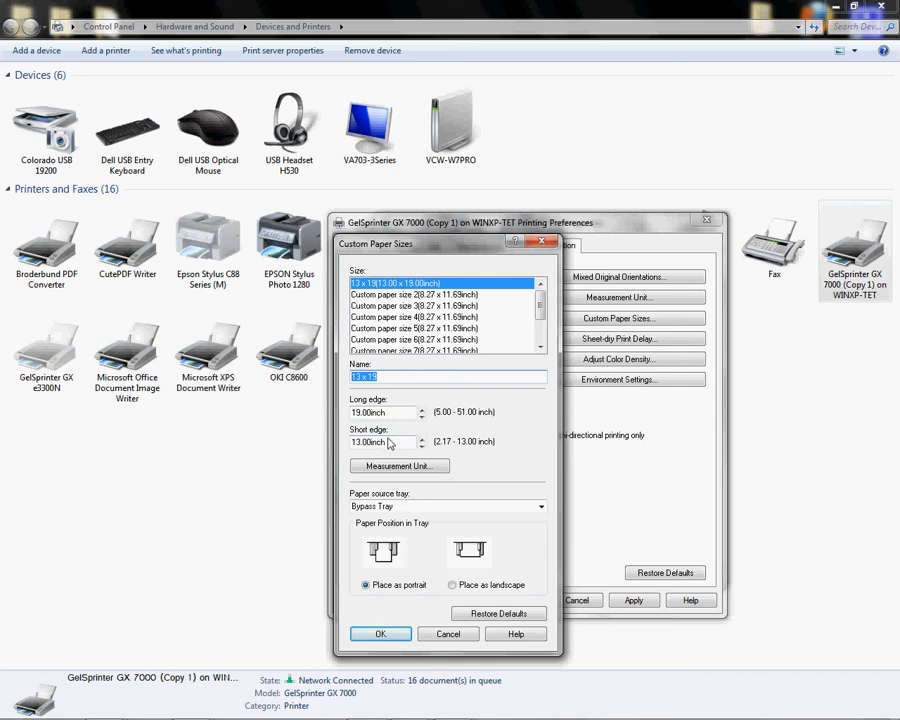
mouse_move(358, 506)
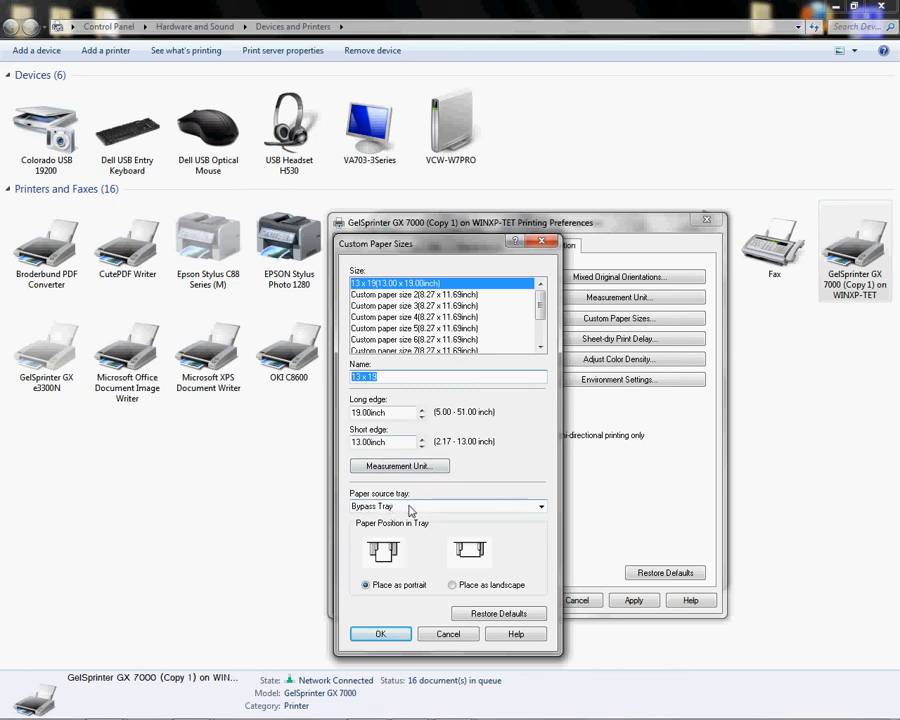
mouse_move(412, 534)
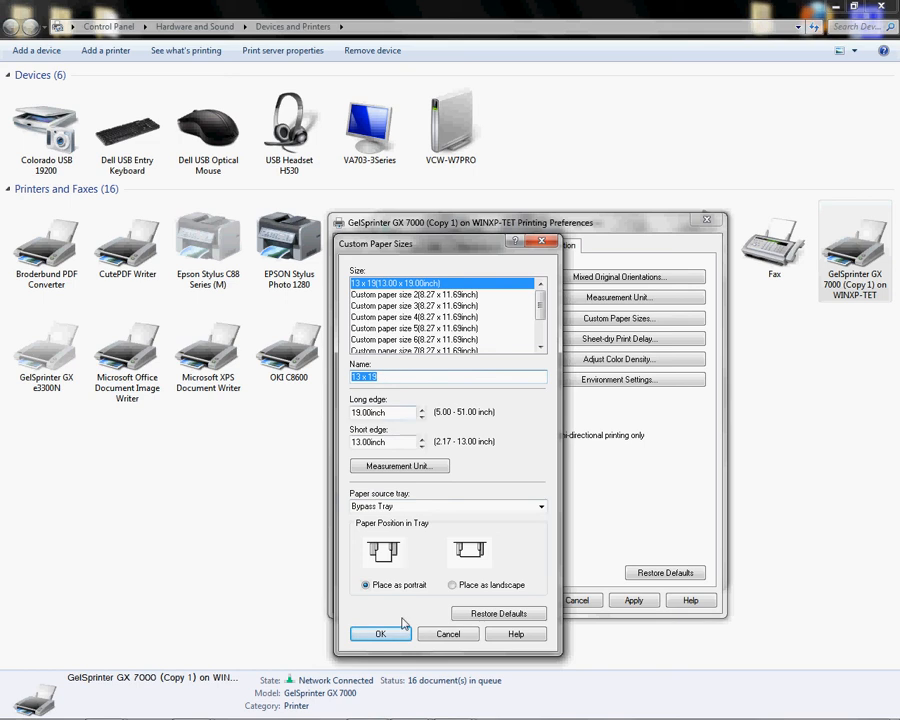
left_click(380, 632)
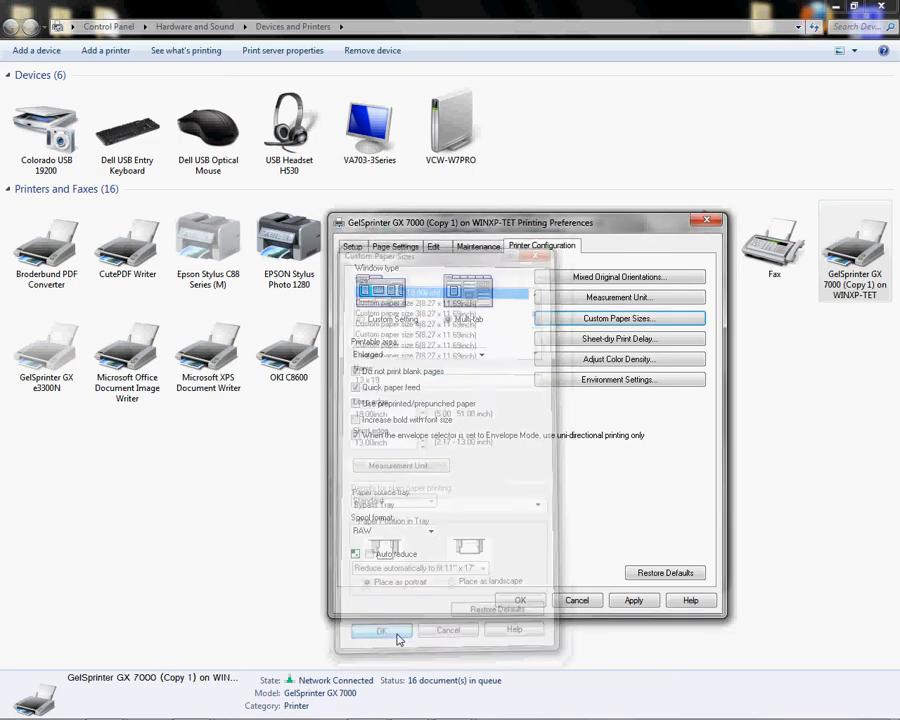
left_click(380, 632)
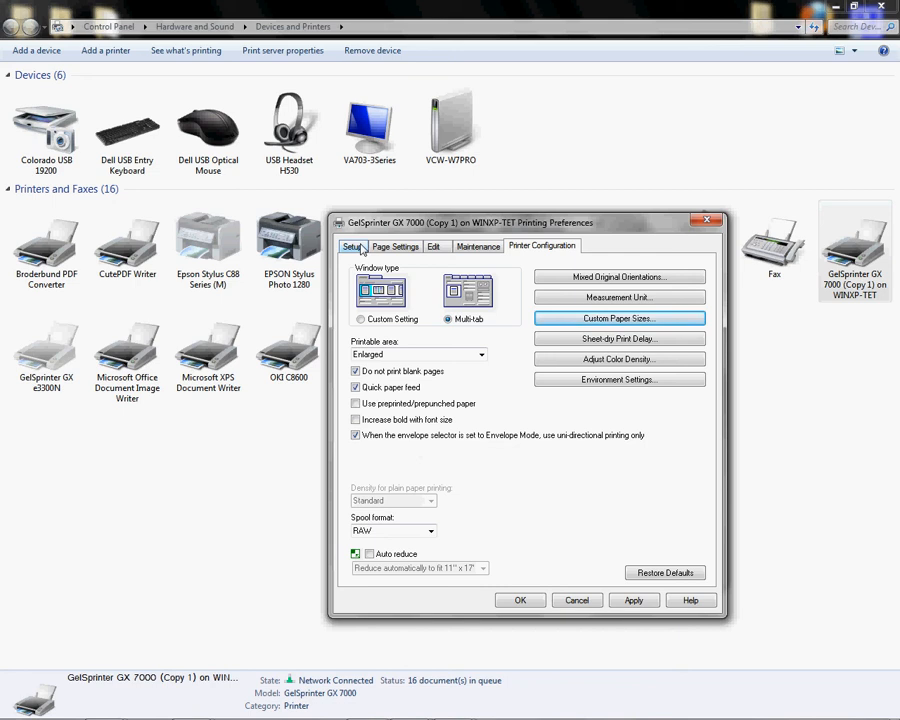
Save the settings as custom setting 'Conde ICC', overwriting the existing one, and apply the preferences.
left_click(352, 246)
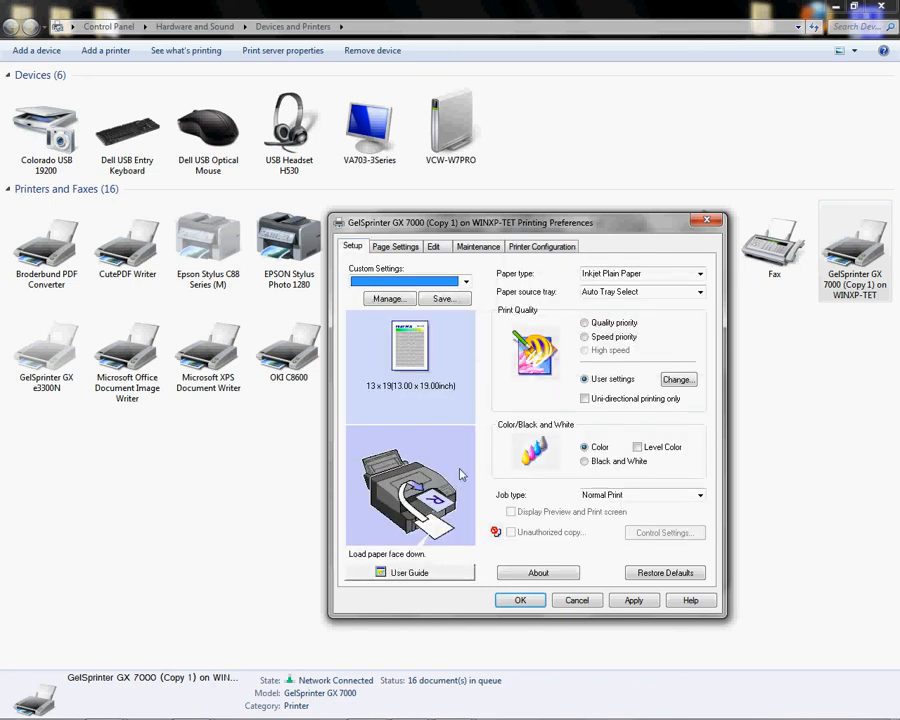
mouse_move(564, 382)
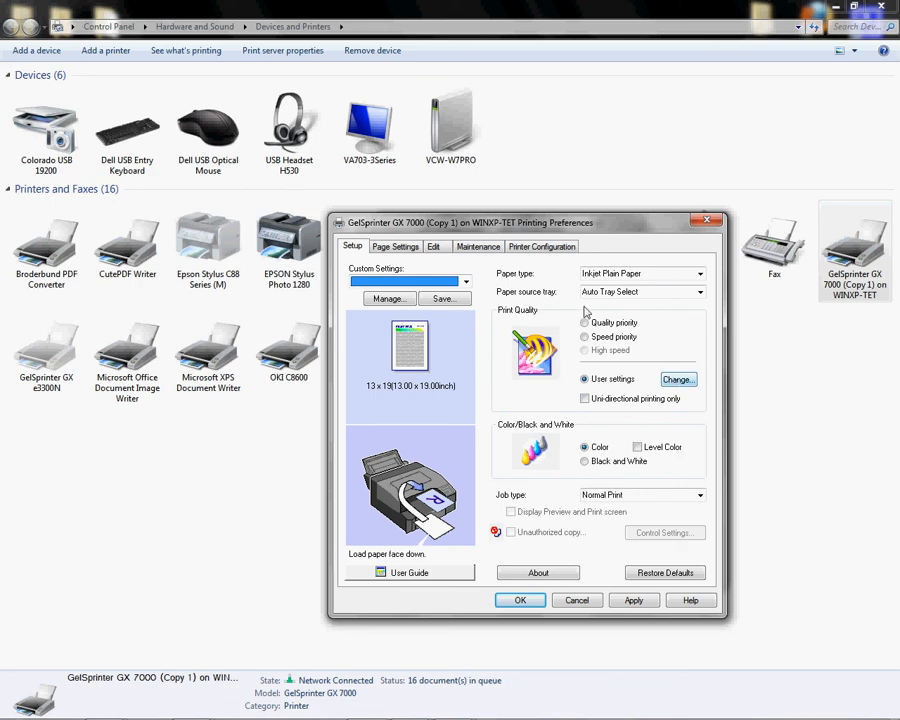
left_click(444, 298)
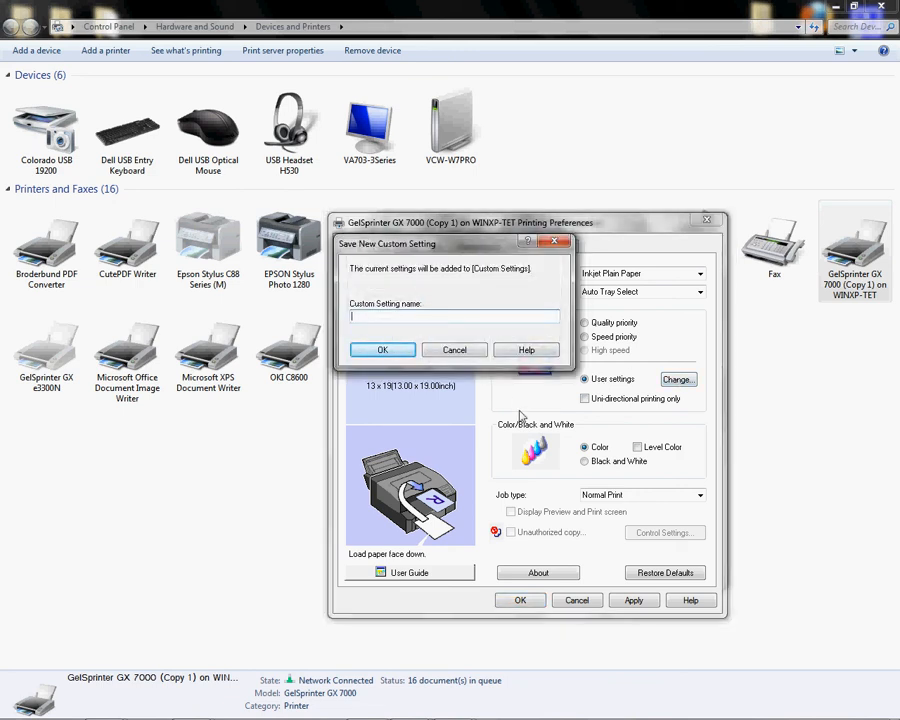
type("Conde")
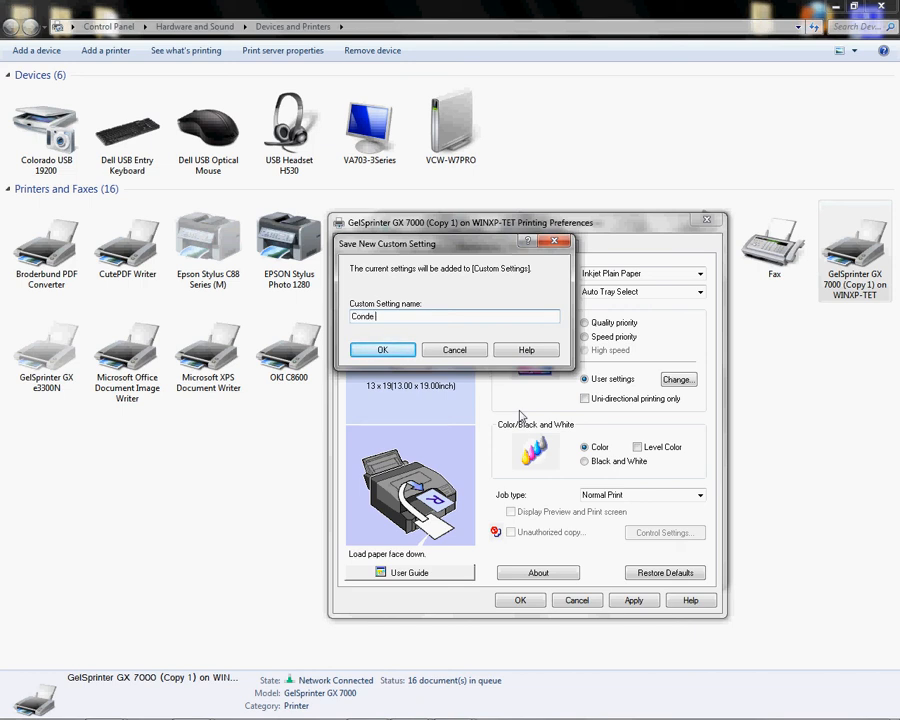
type("ICC")
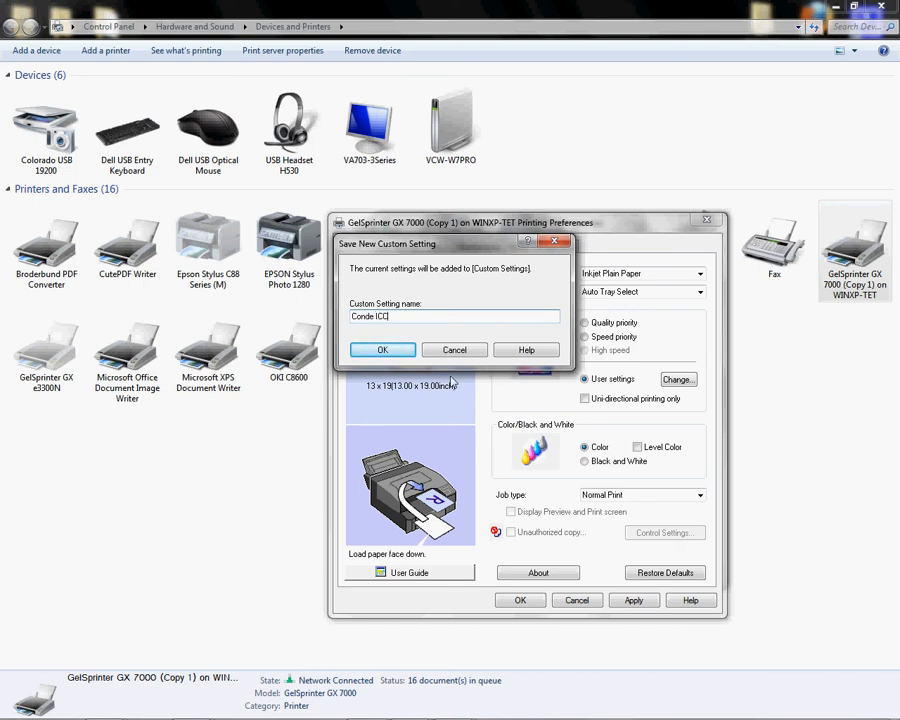
left_click(382, 348)
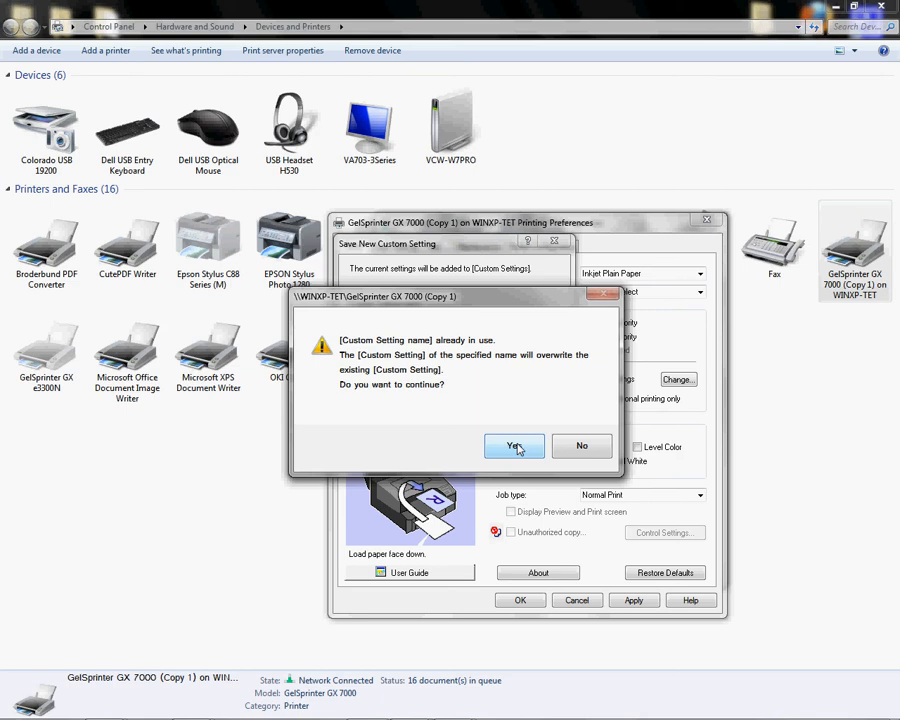
left_click(514, 446)
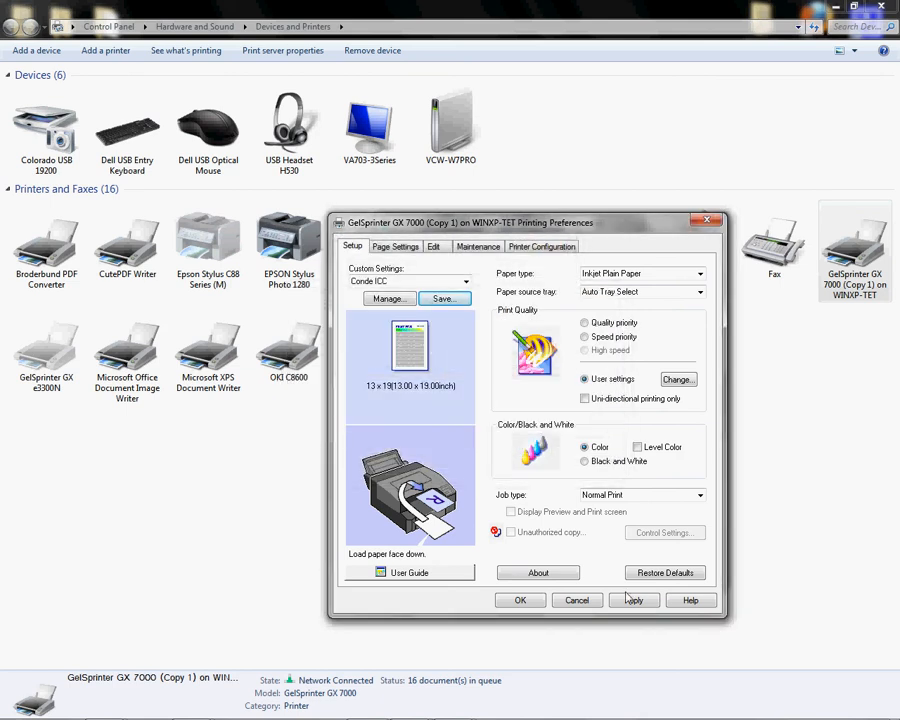
left_click(632, 600)
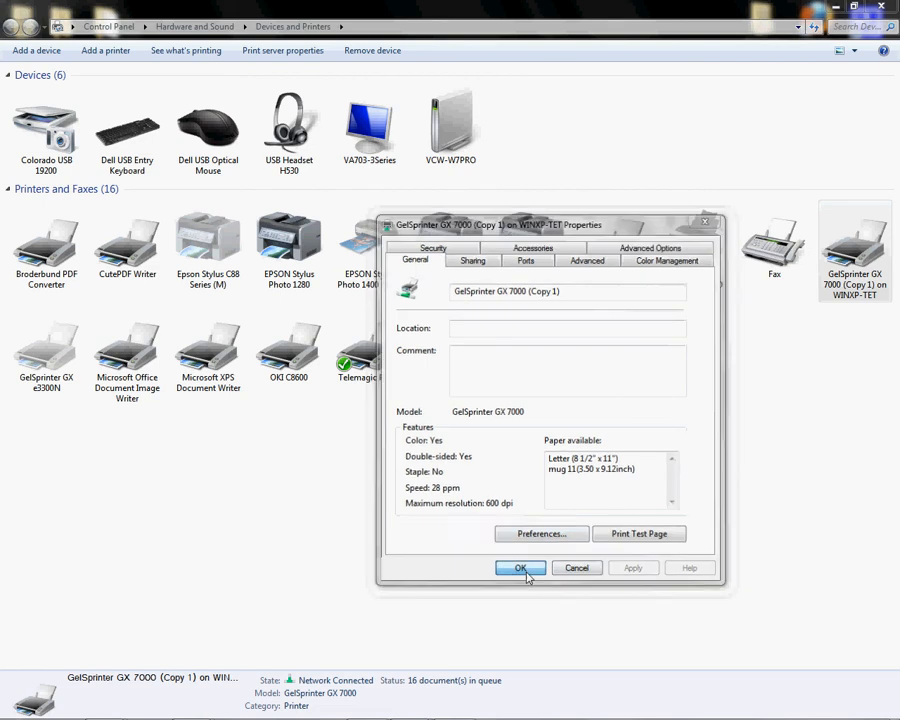
Close the GelSprinter Properties dialog and the Devices and Printers window.
left_click(520, 568)
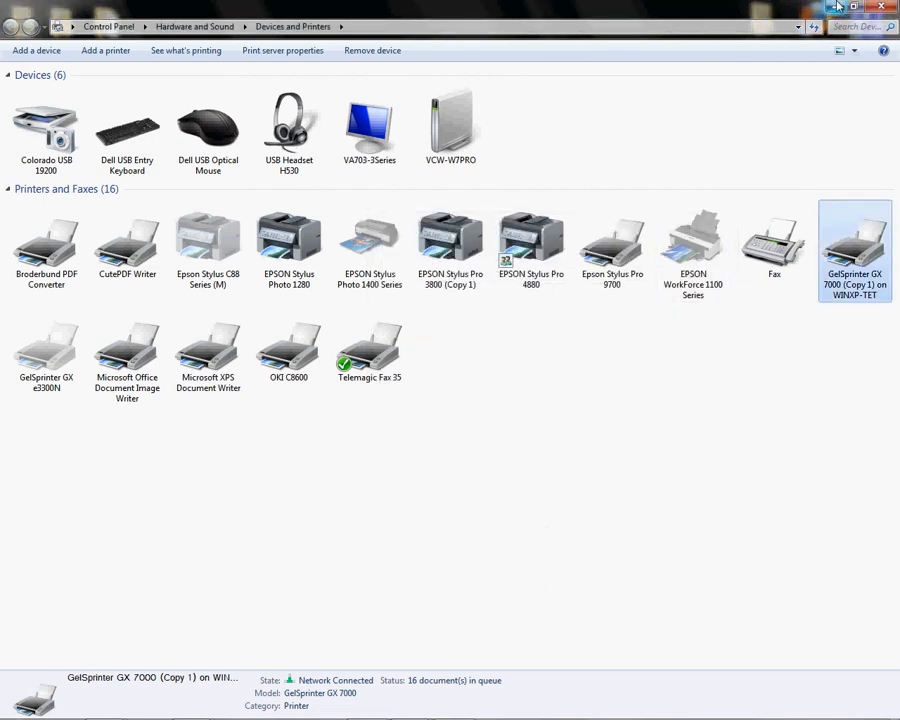
mouse_move(838, 8)
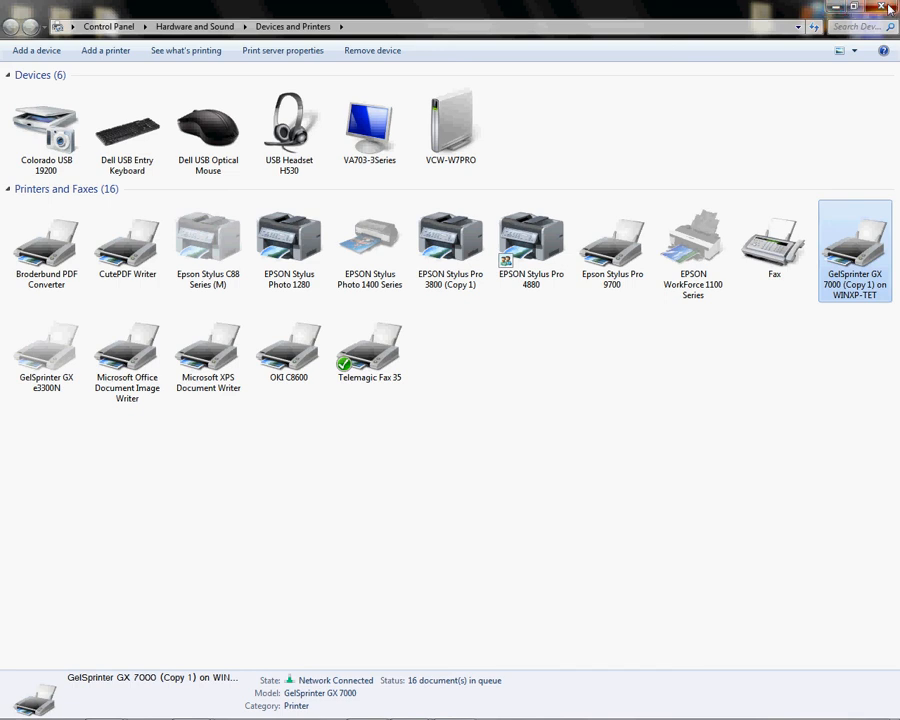
left_click(884, 8)
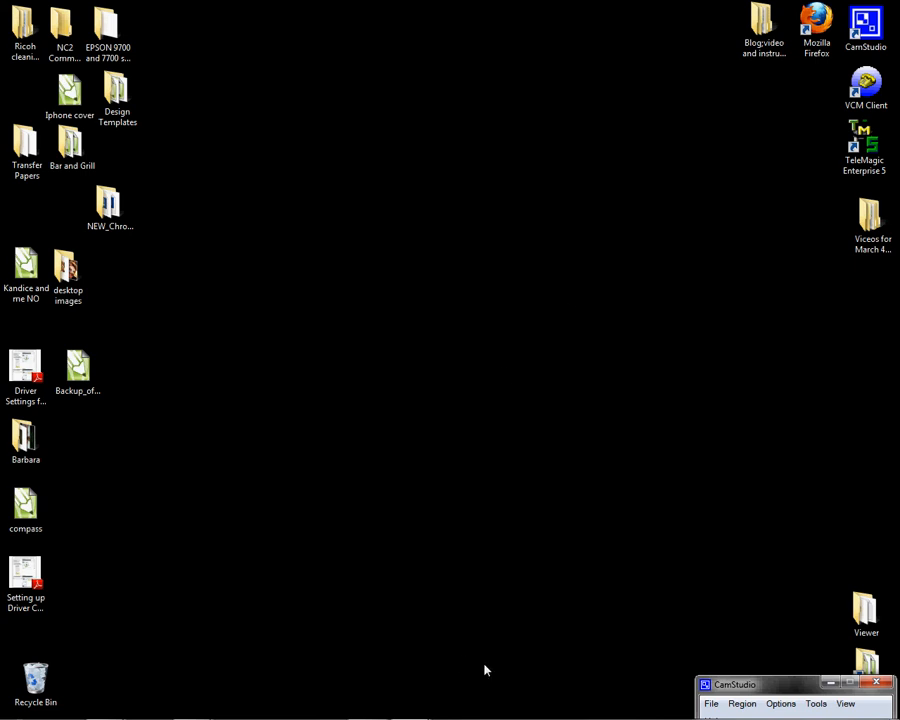
mouse_move(492, 676)
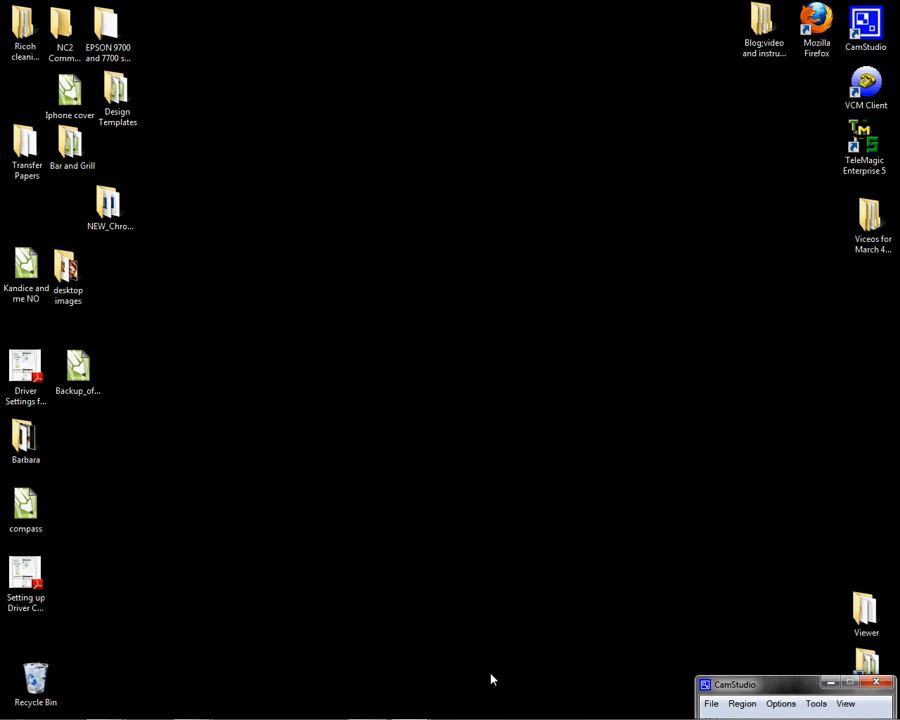
mouse_move(498, 680)
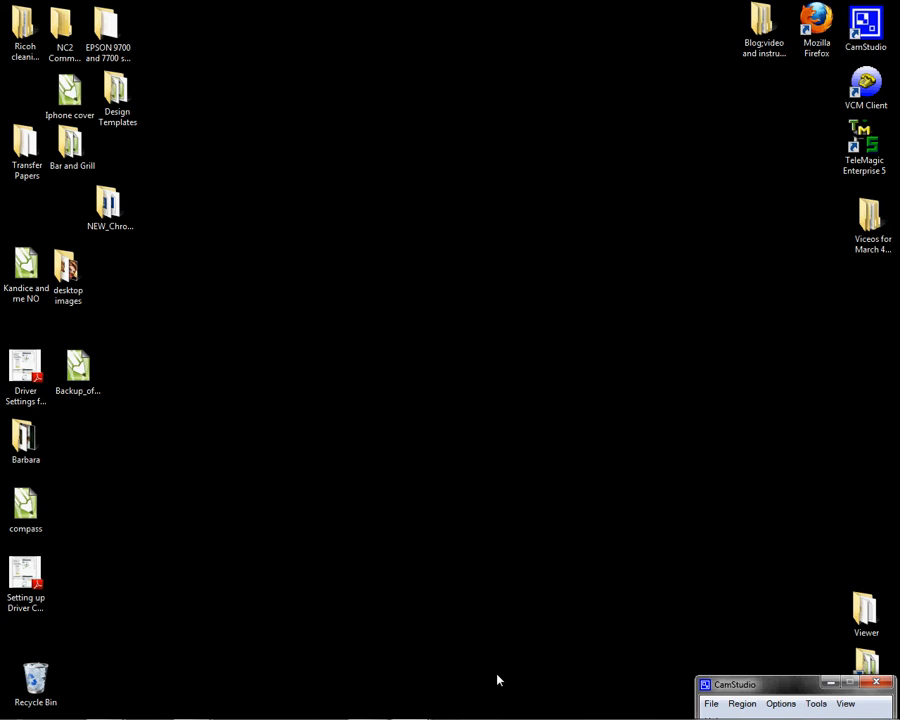